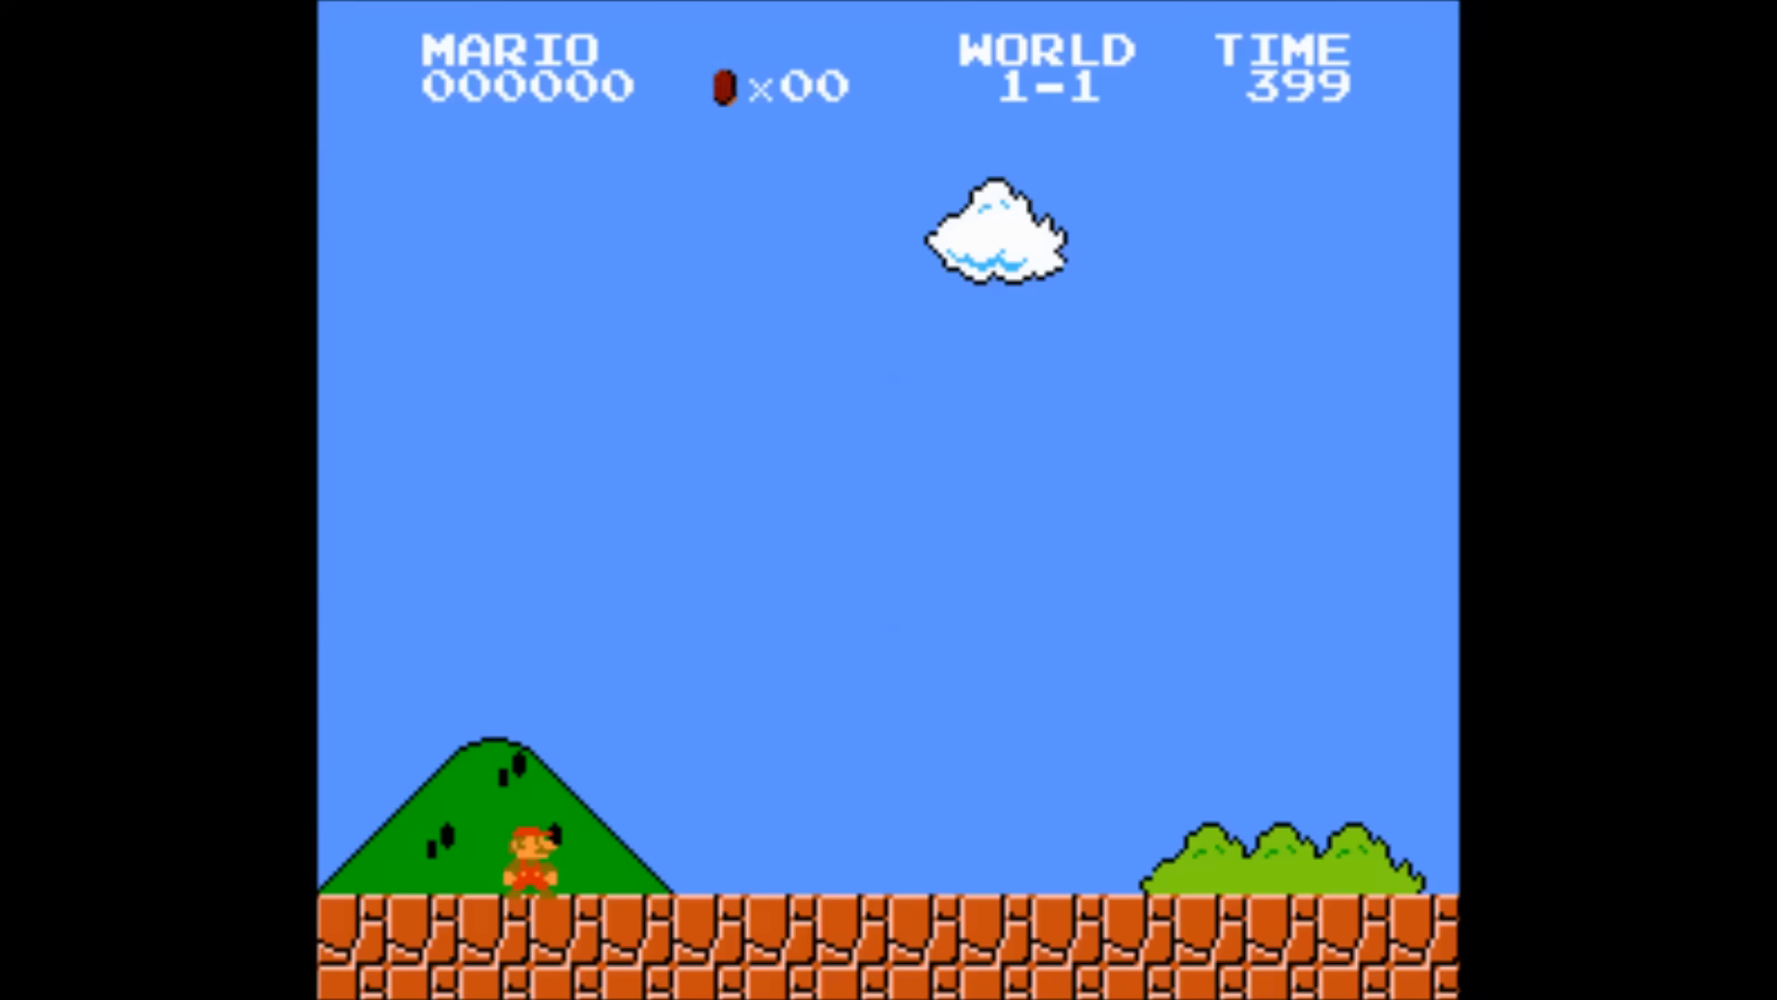
# Step: Run Mario rightward along World 1-1's opening, across the brick ledge, collecting coins toward a 1400 score
pyautogui.press('Right')
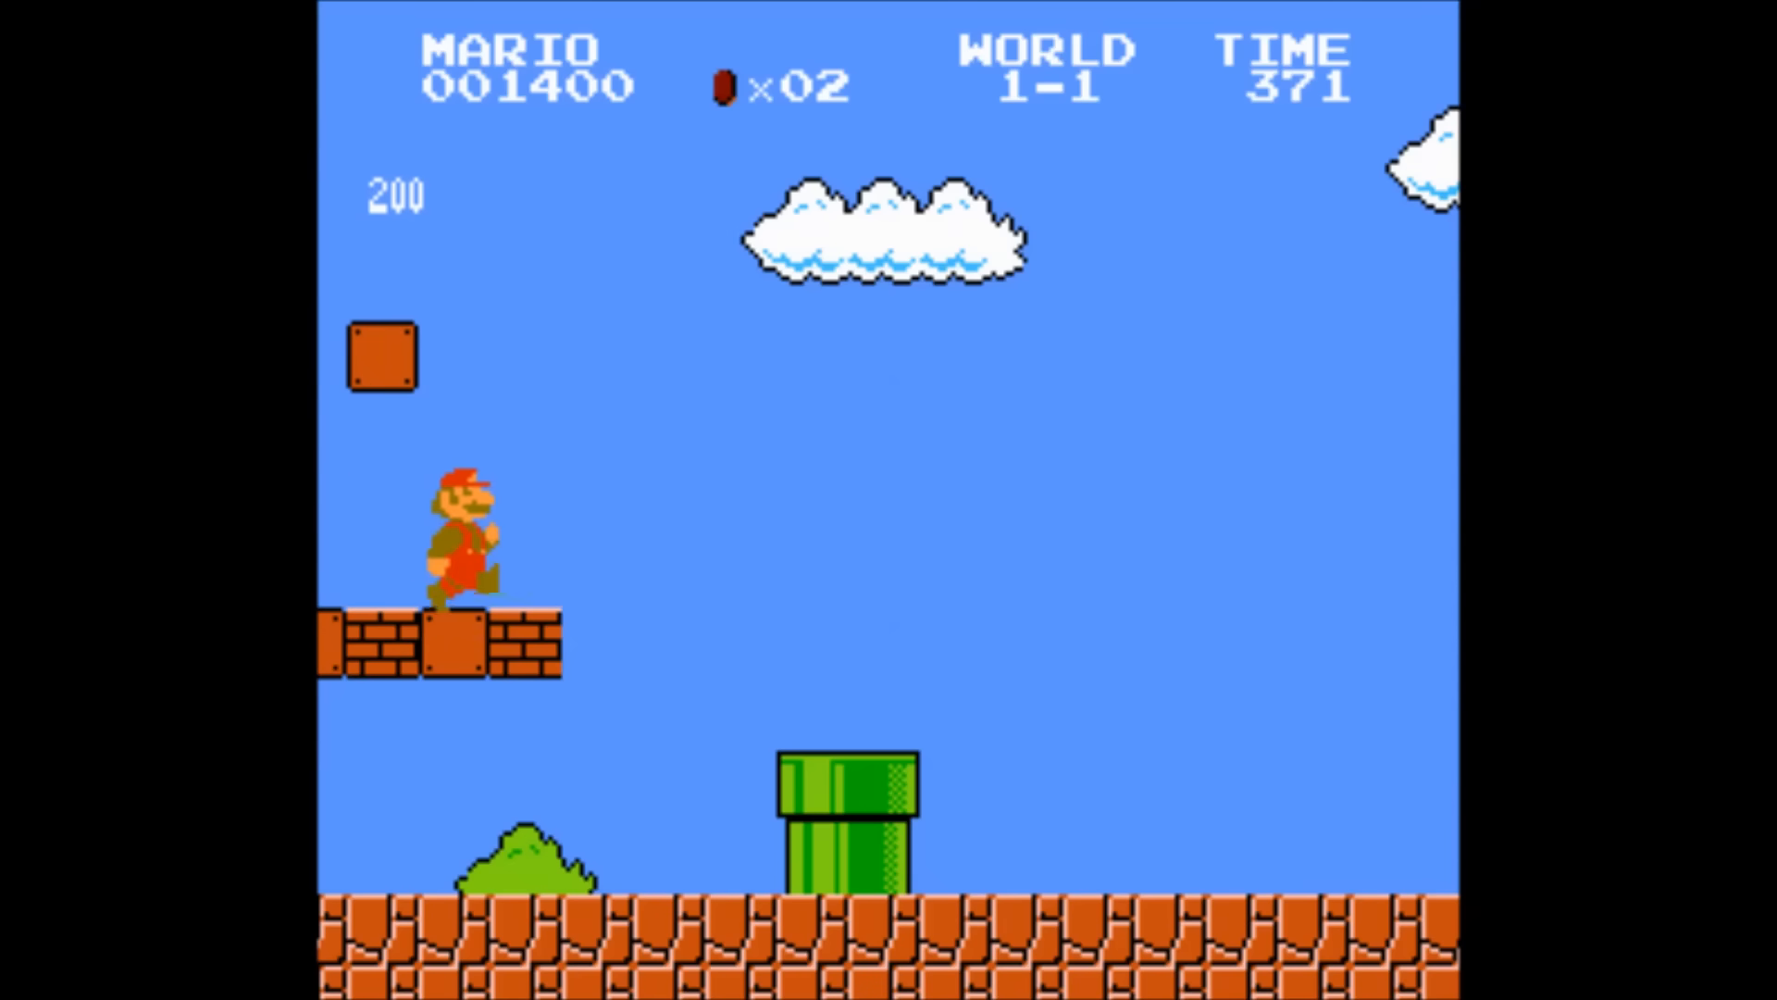
pyautogui.press('Right')
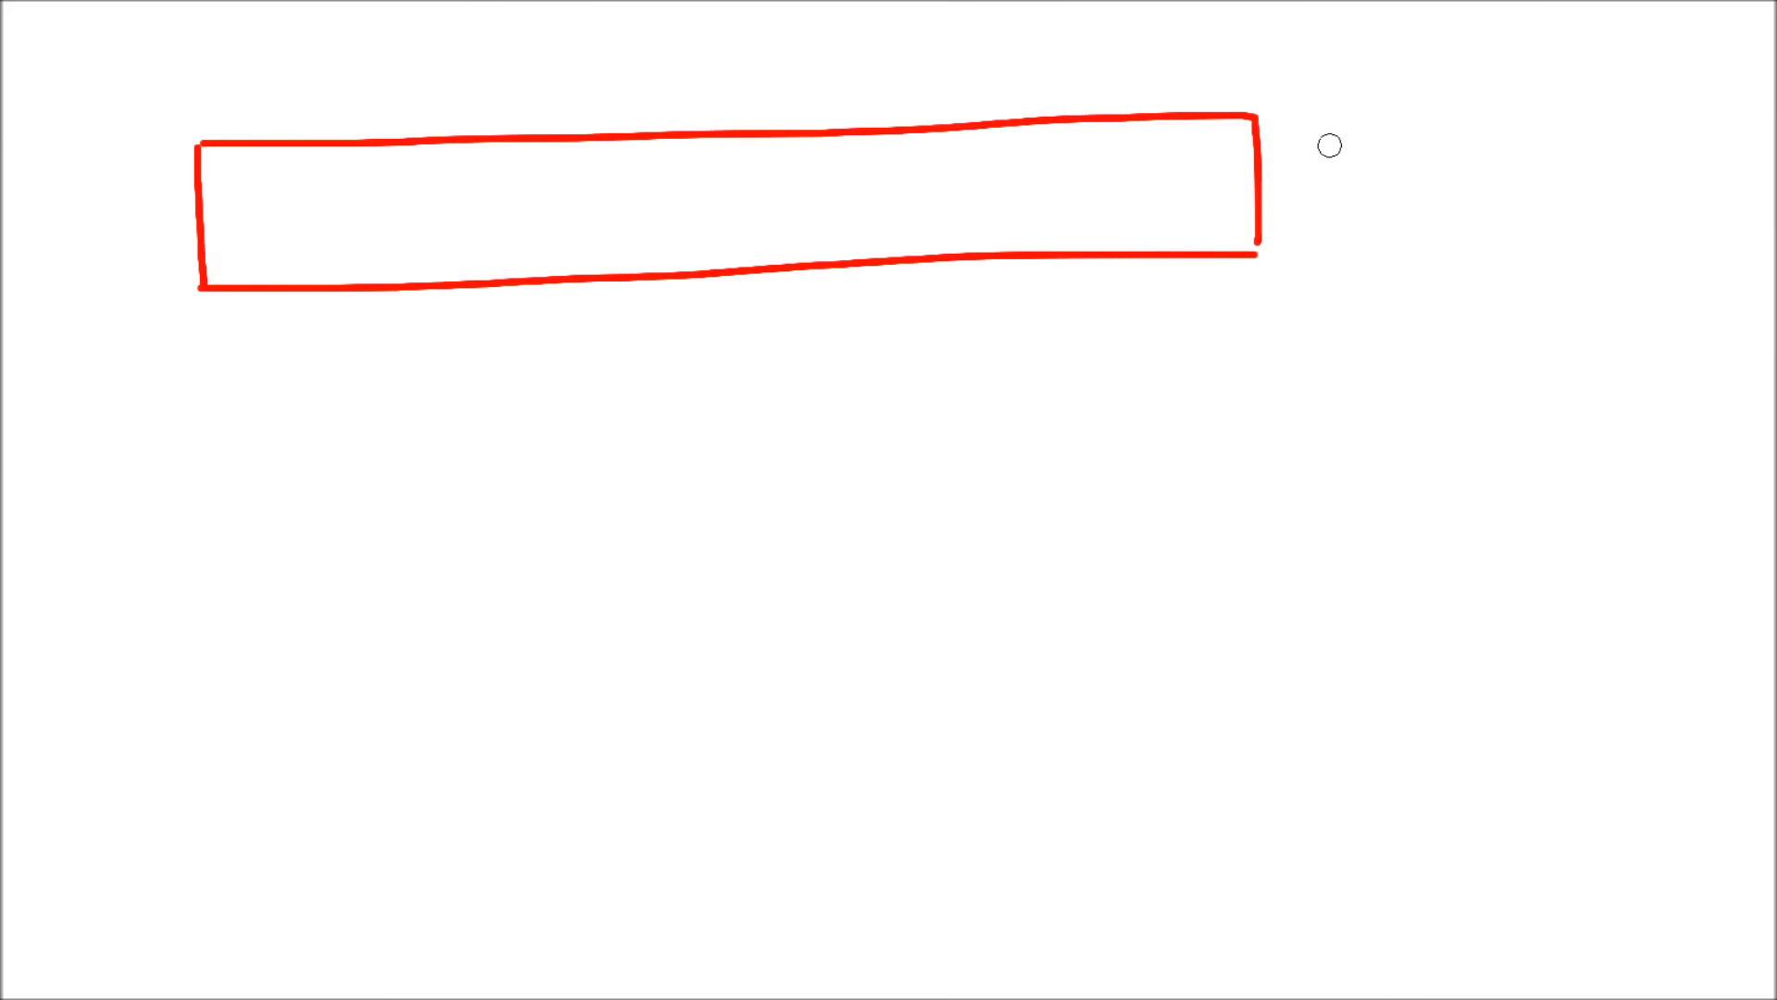
# Step: Drag out a long red rectangle across the upper part of the whiteboard diagram
pyautogui.moveTo(1360, 147); pyautogui.dragTo(1666, 788)
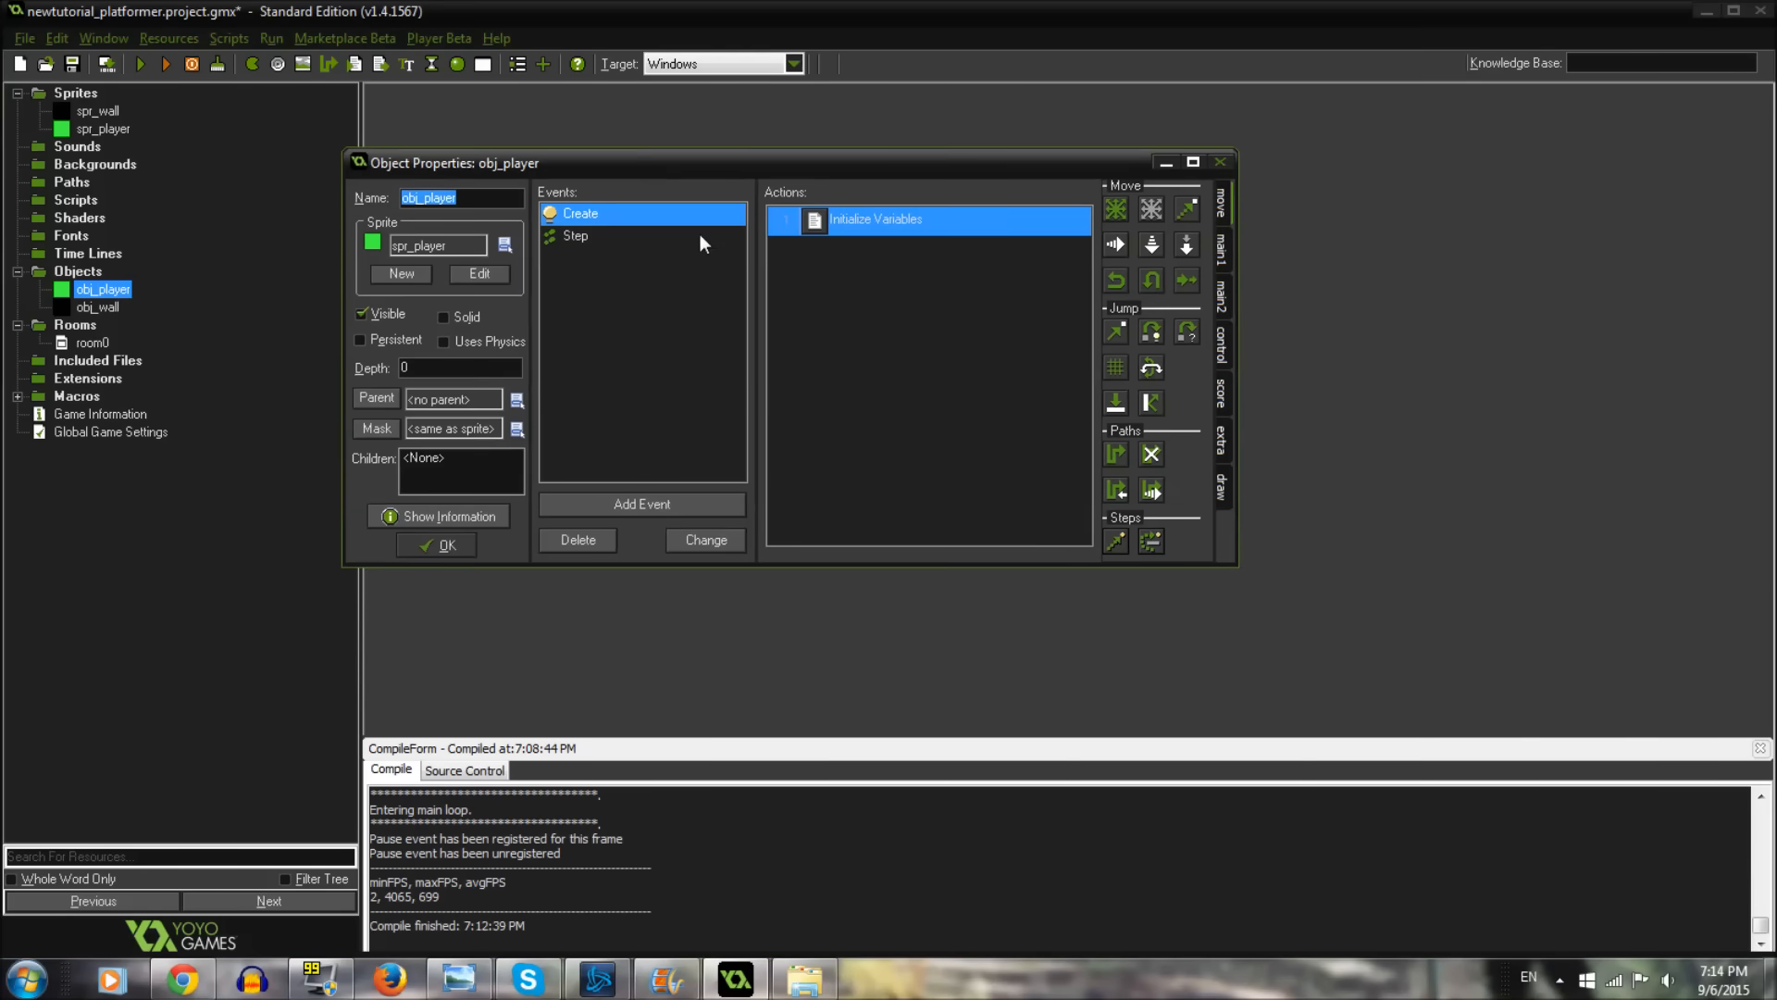
pyautogui.doubleClick(874, 219)
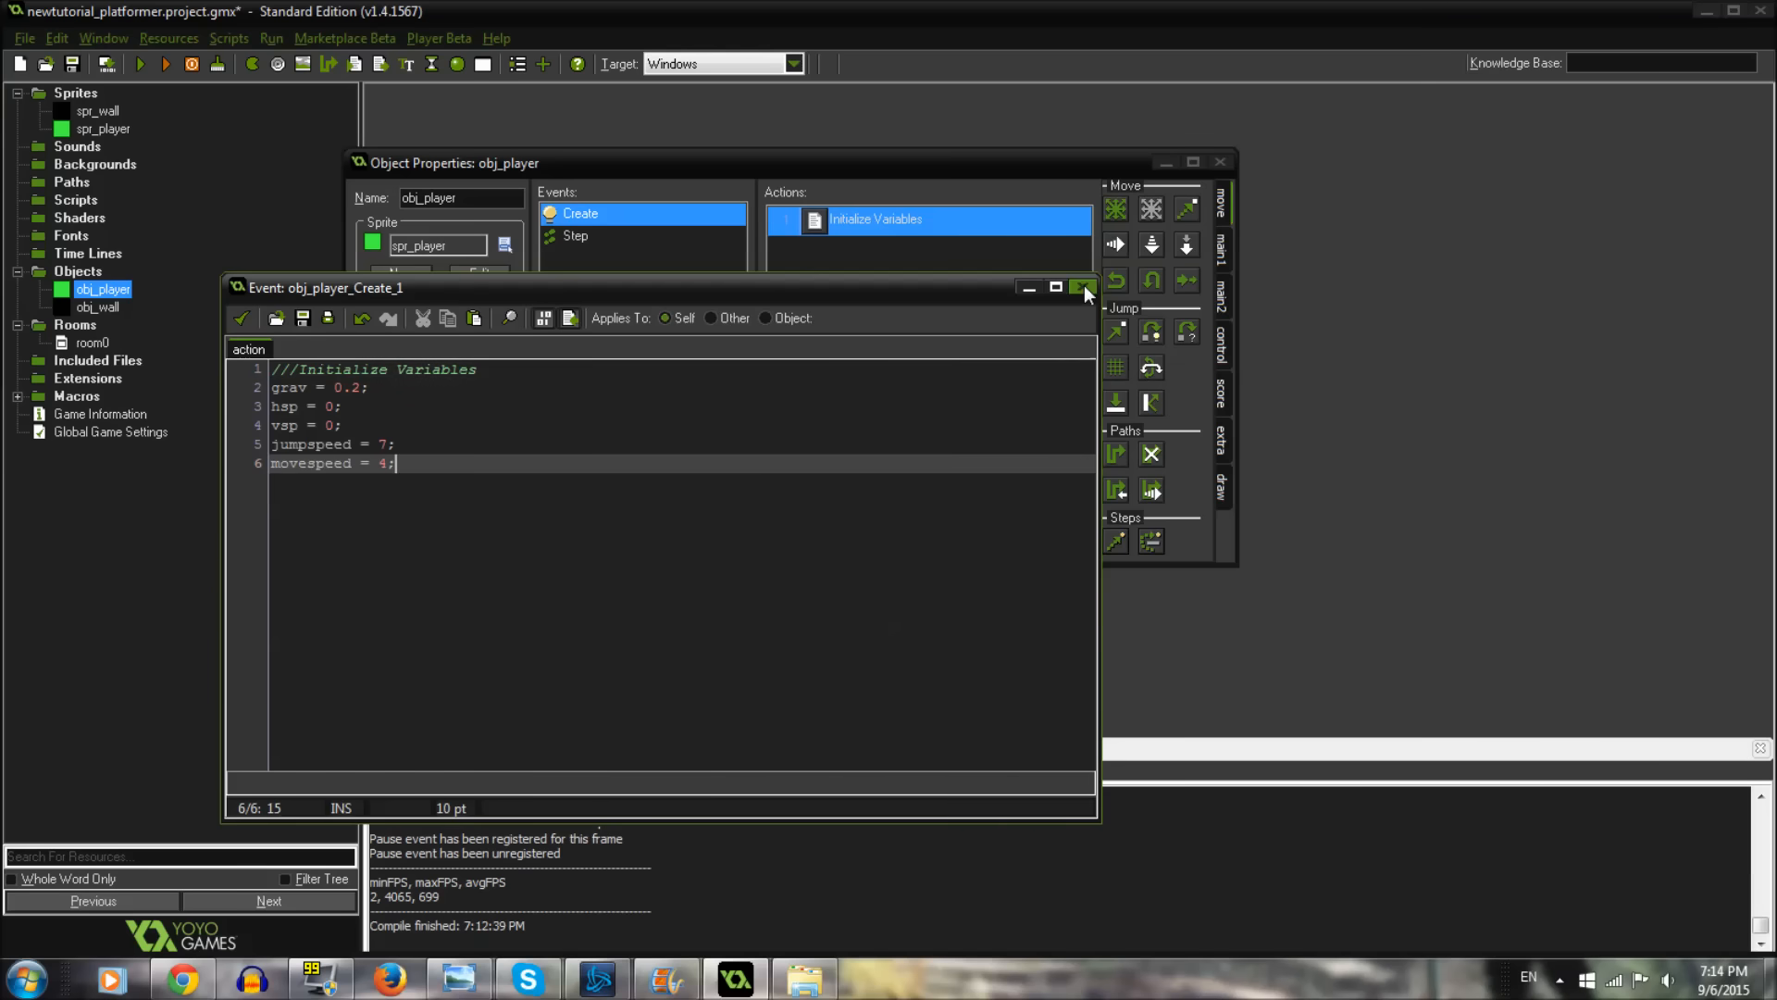
pyautogui.click(1083, 287)
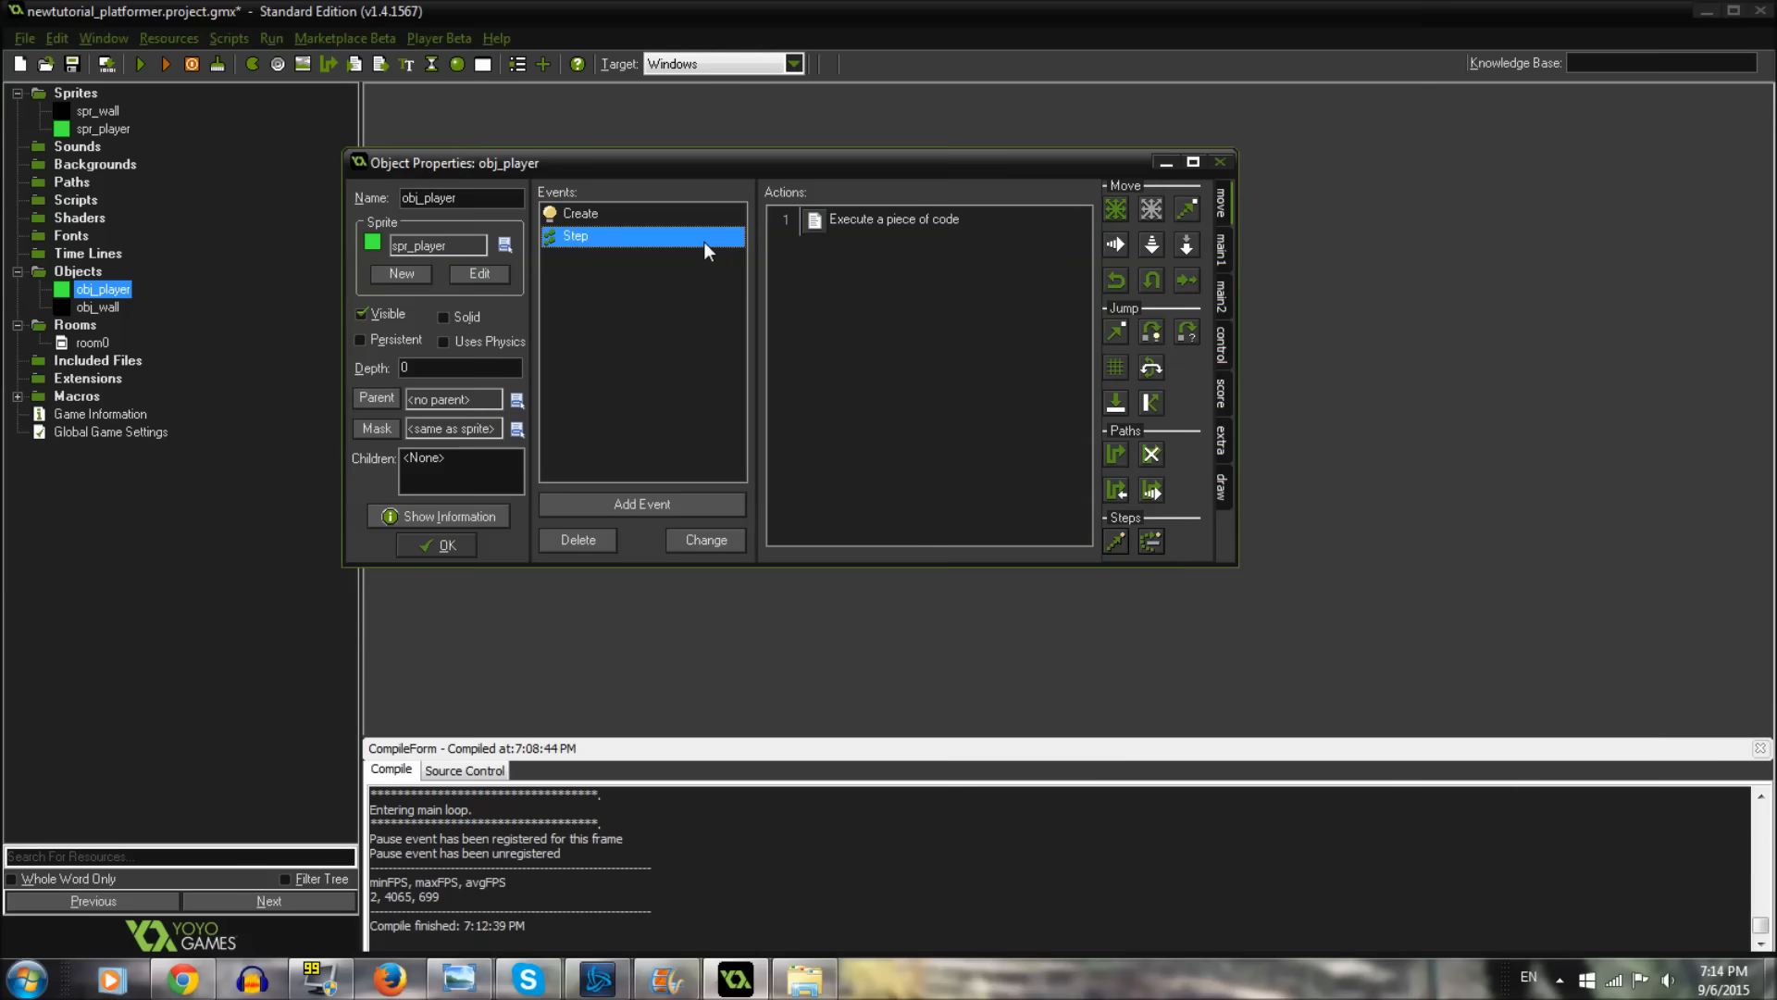
pyautogui.doubleClick(893, 219)
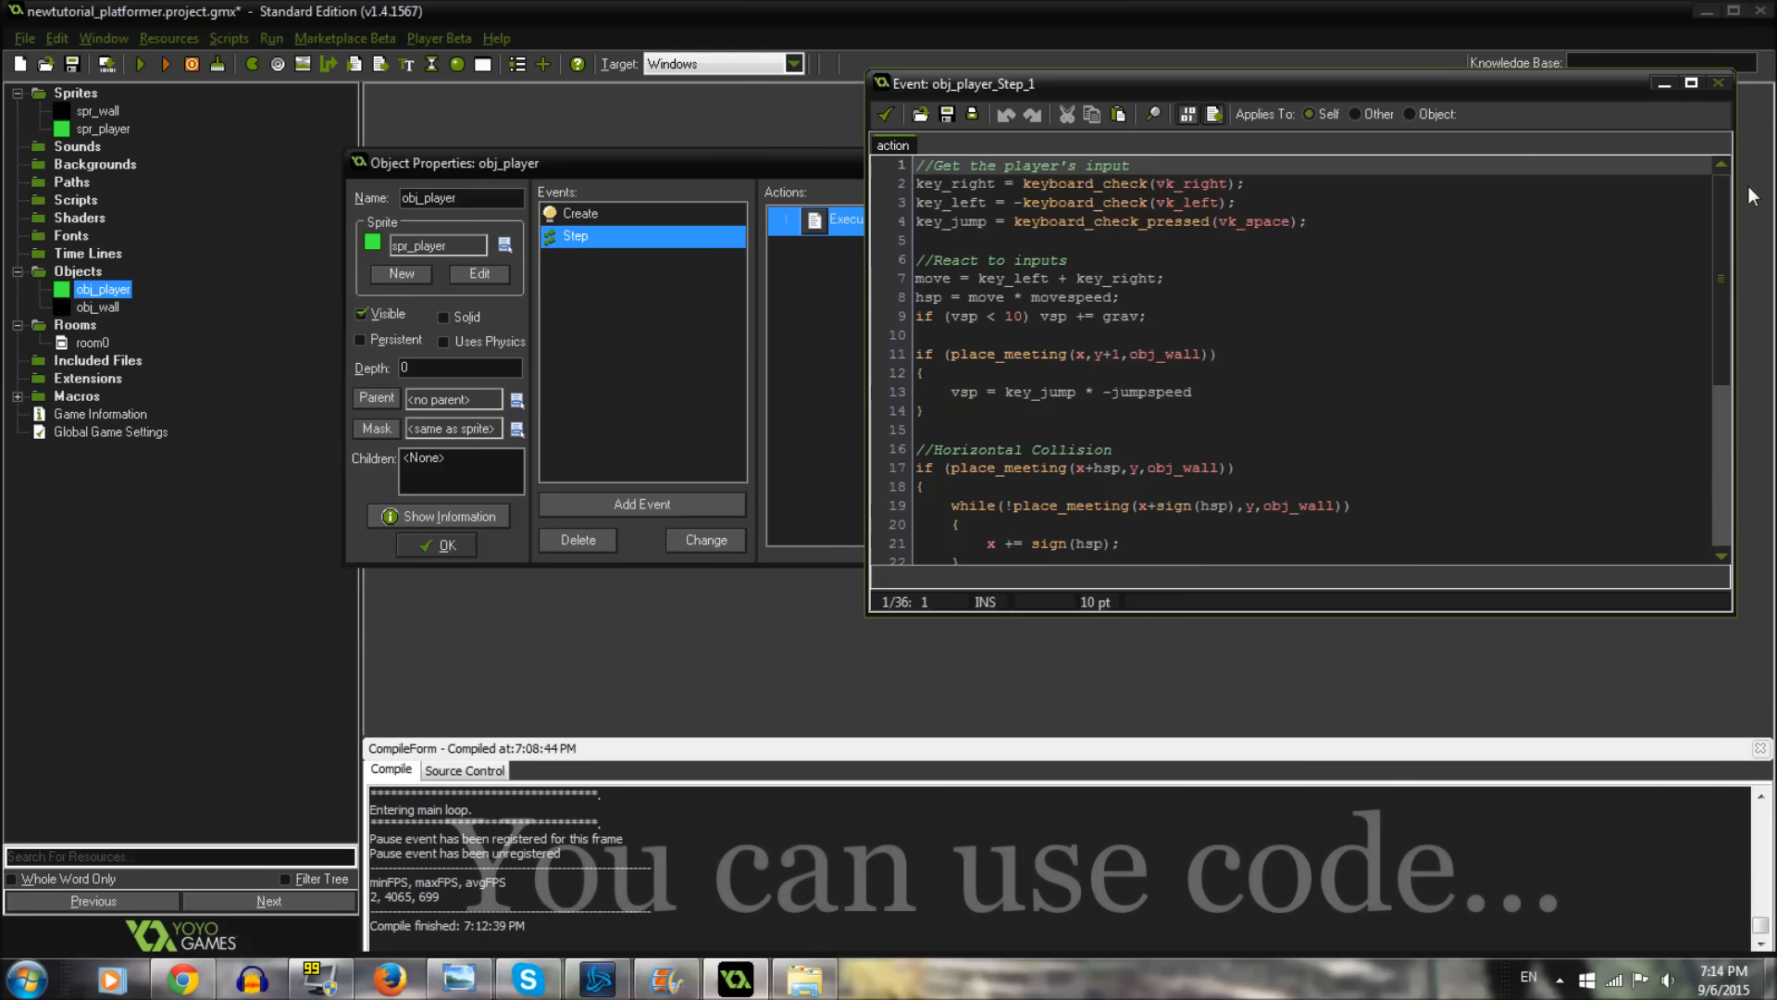
pyautogui.scroll(-3)
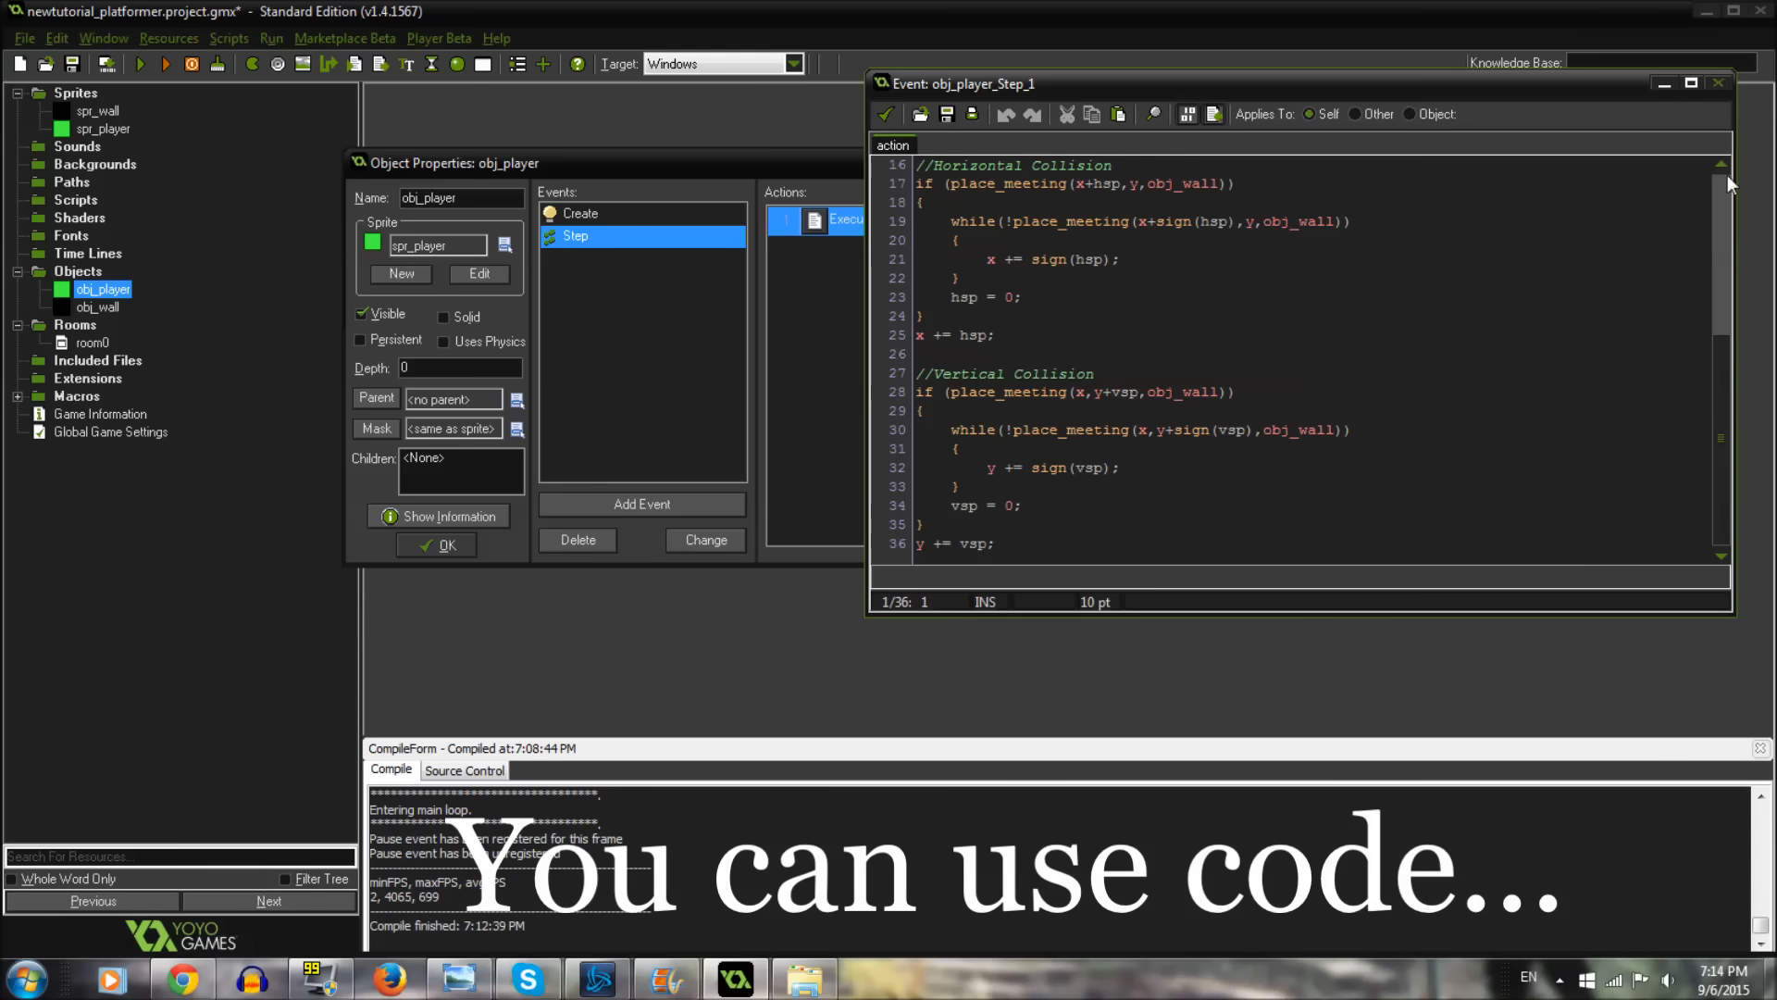
pyautogui.click(1718, 83)
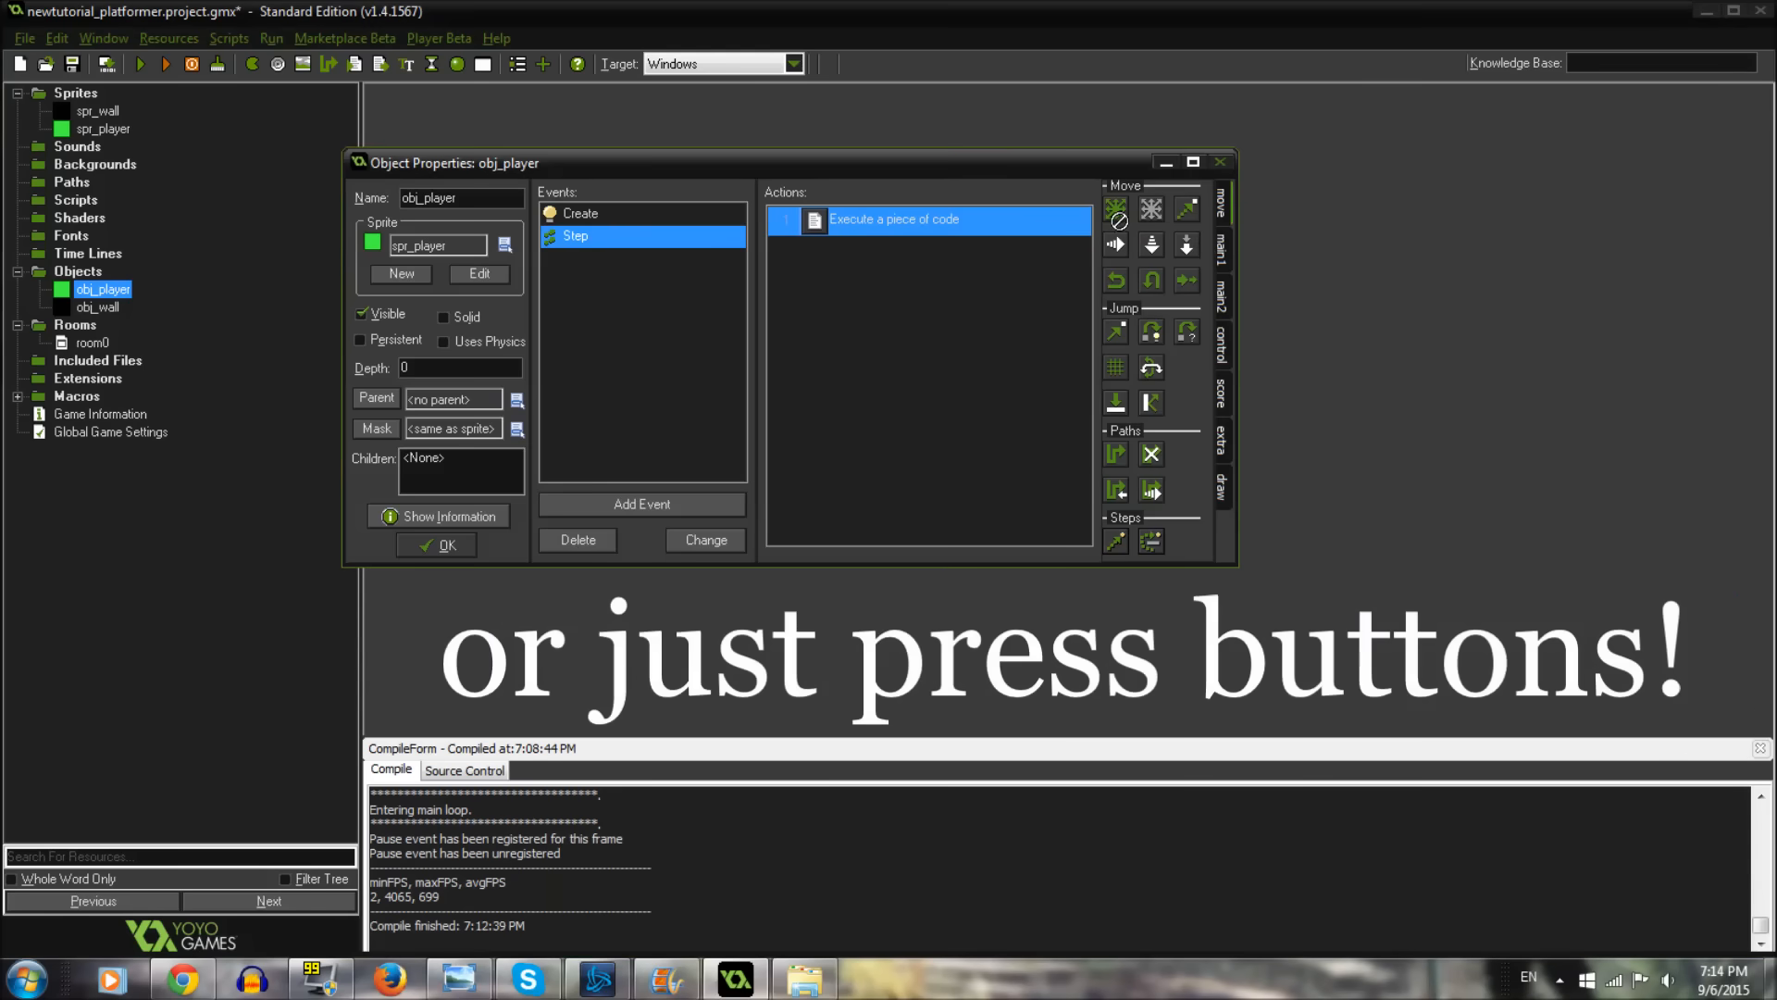
# Step: Add a Move Fixed action after obj_player's Step code and choose its movement direction
pyautogui.click(1116, 208)
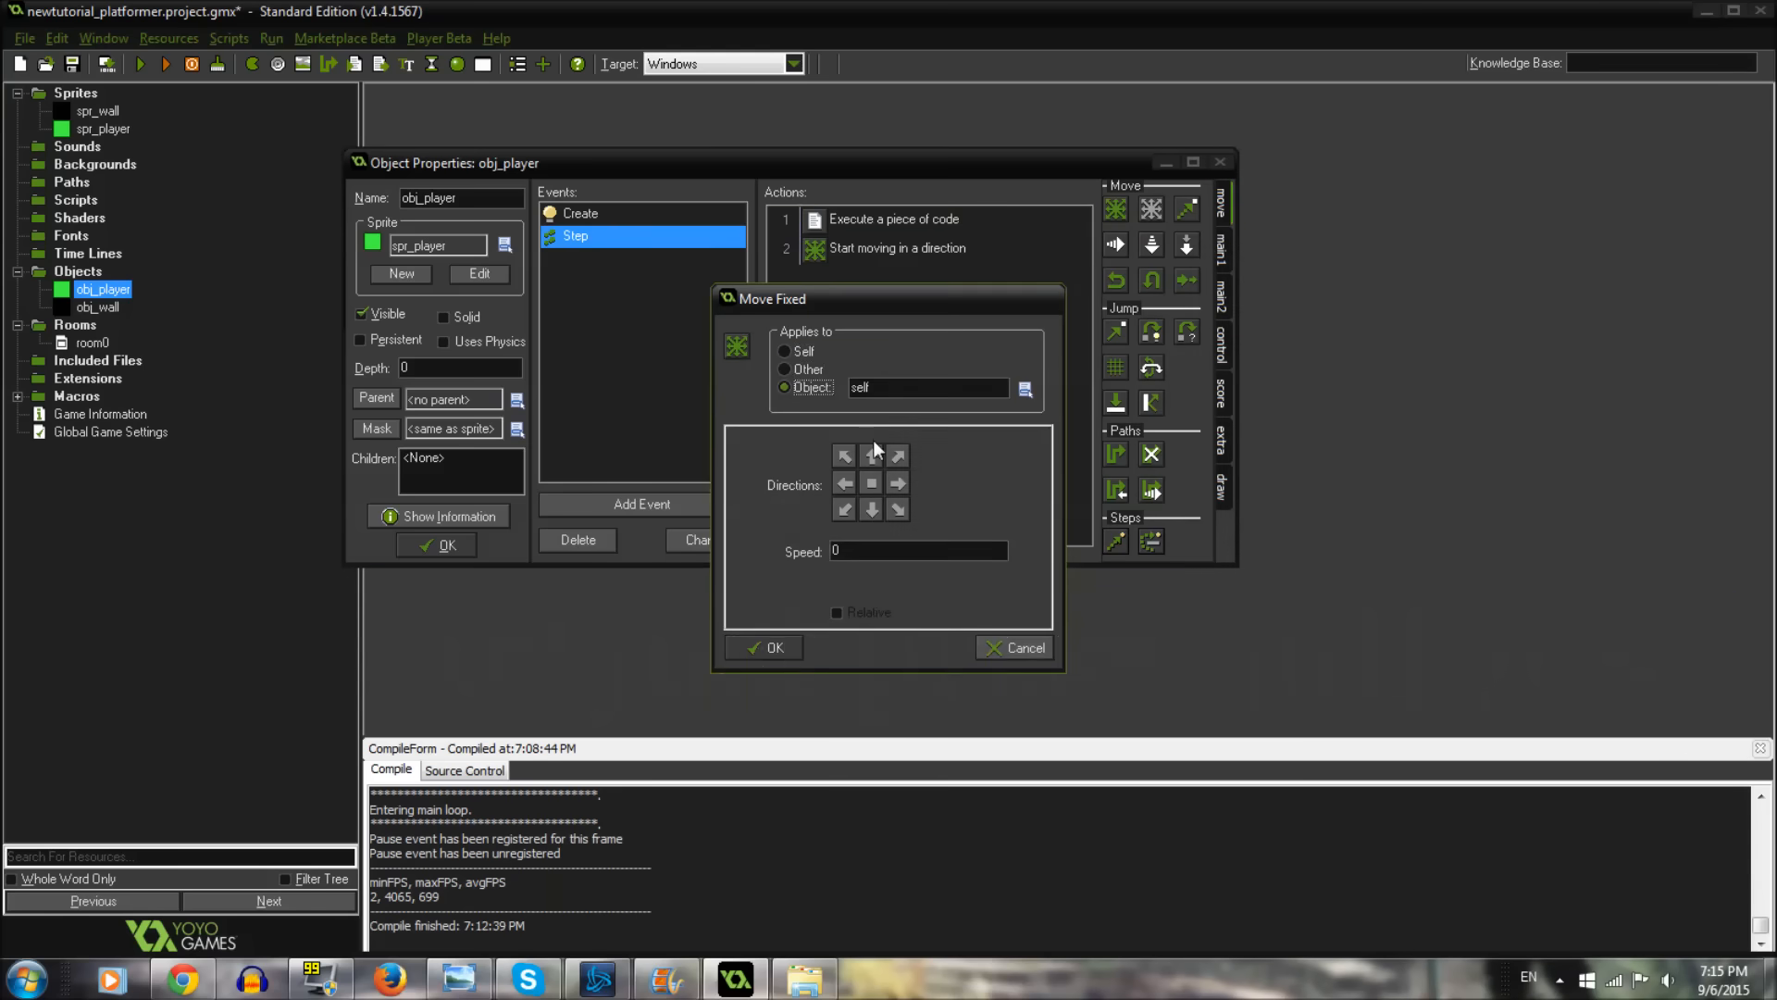
pyautogui.click(872, 455)
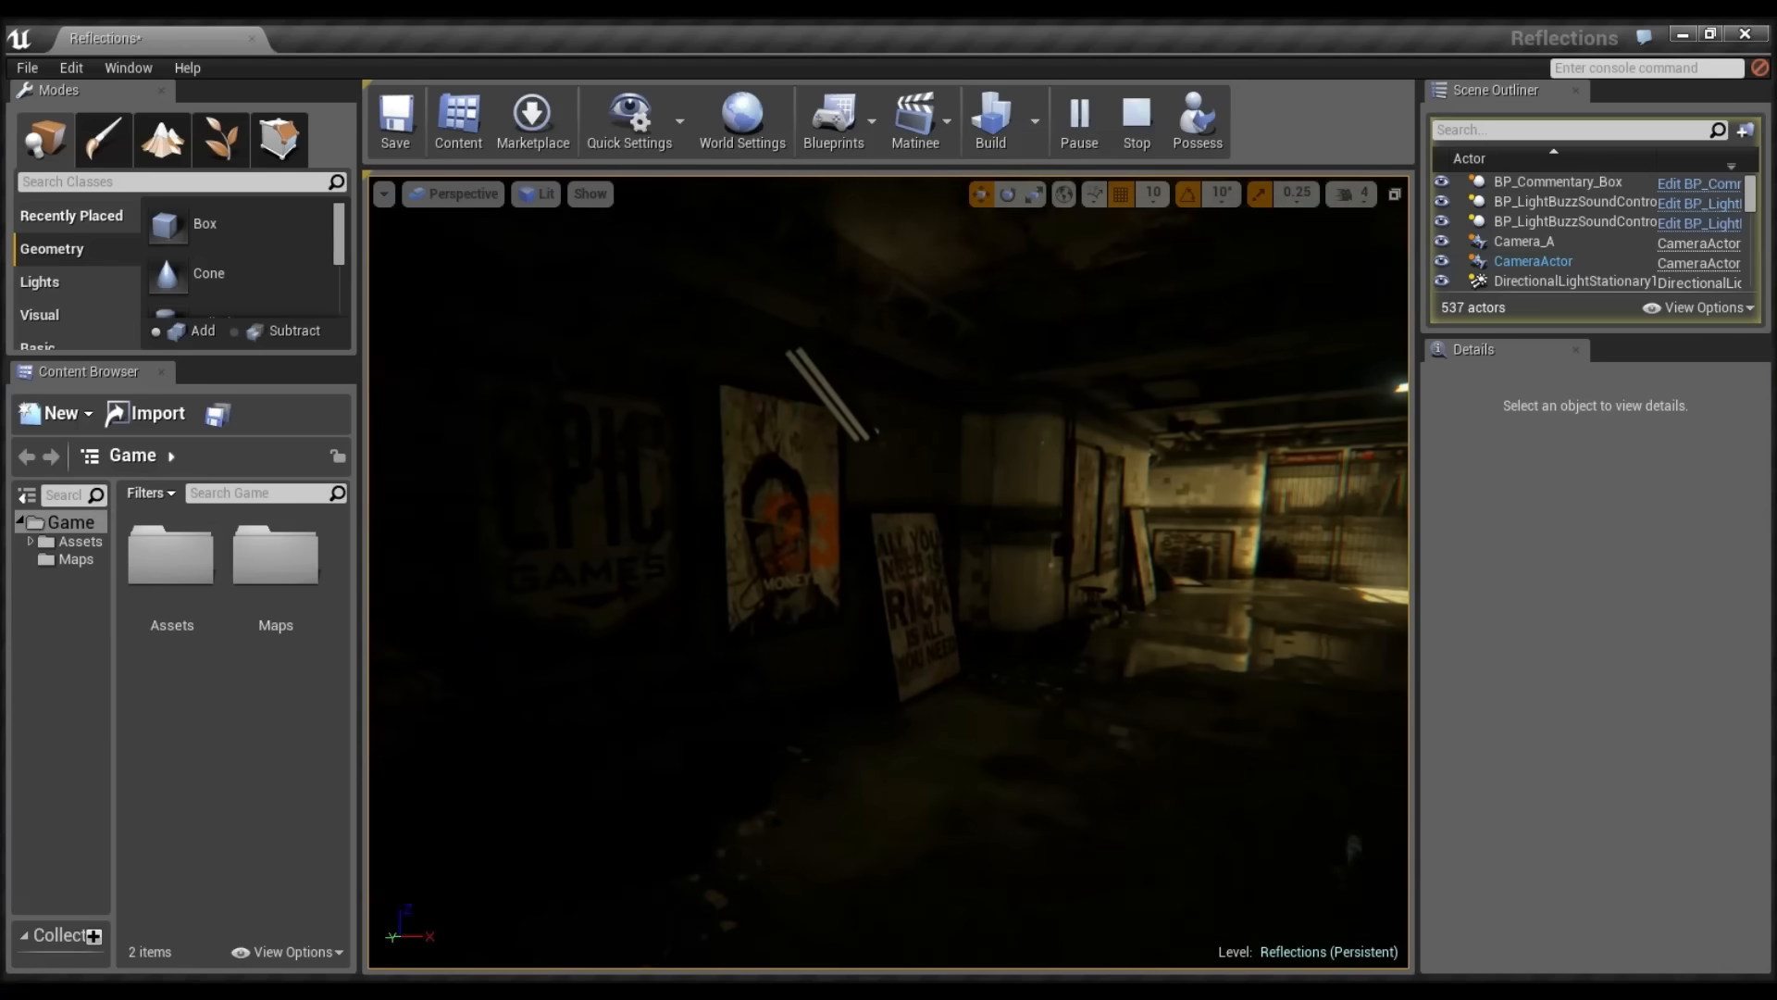
# Step: Show the Reflections level with BP_Commentary_Box selected so its transform and settings appear in Details
pyautogui.click(1135, 119)
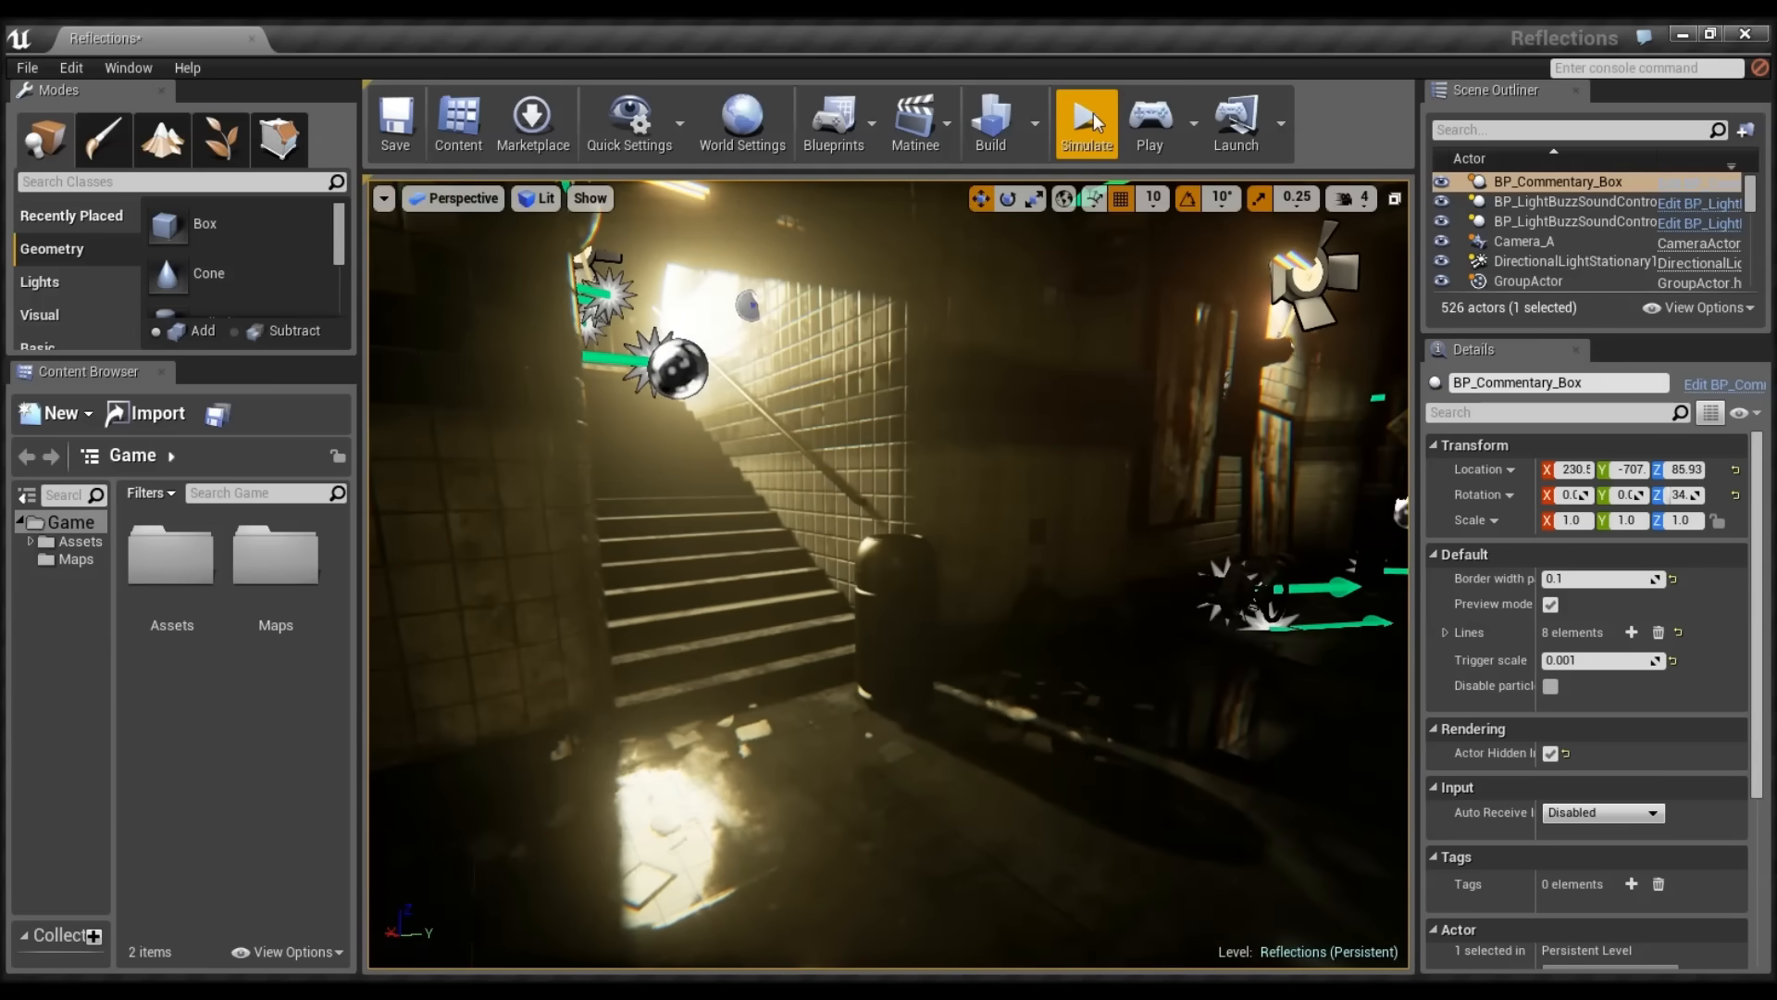
pyautogui.click(1085, 116)
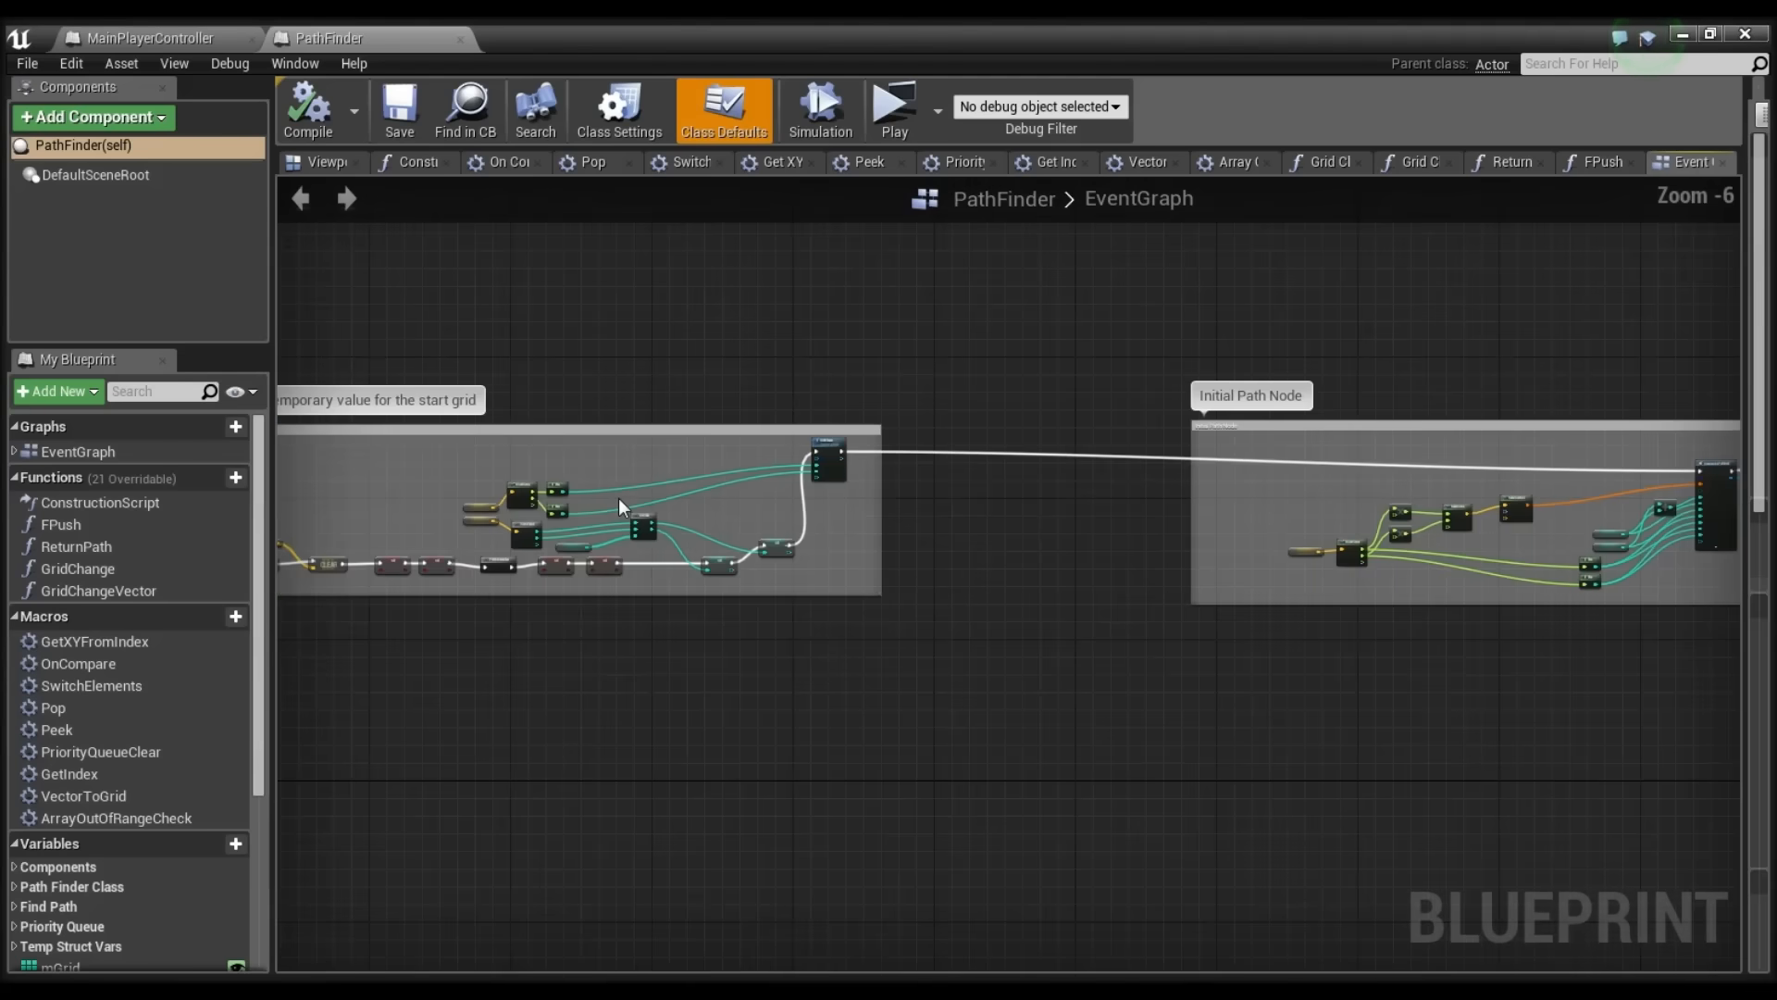
# Step: Scroll through the PathFinder event graph from the start-grid nodes down to the grid-containment test
pyautogui.scroll(-3)
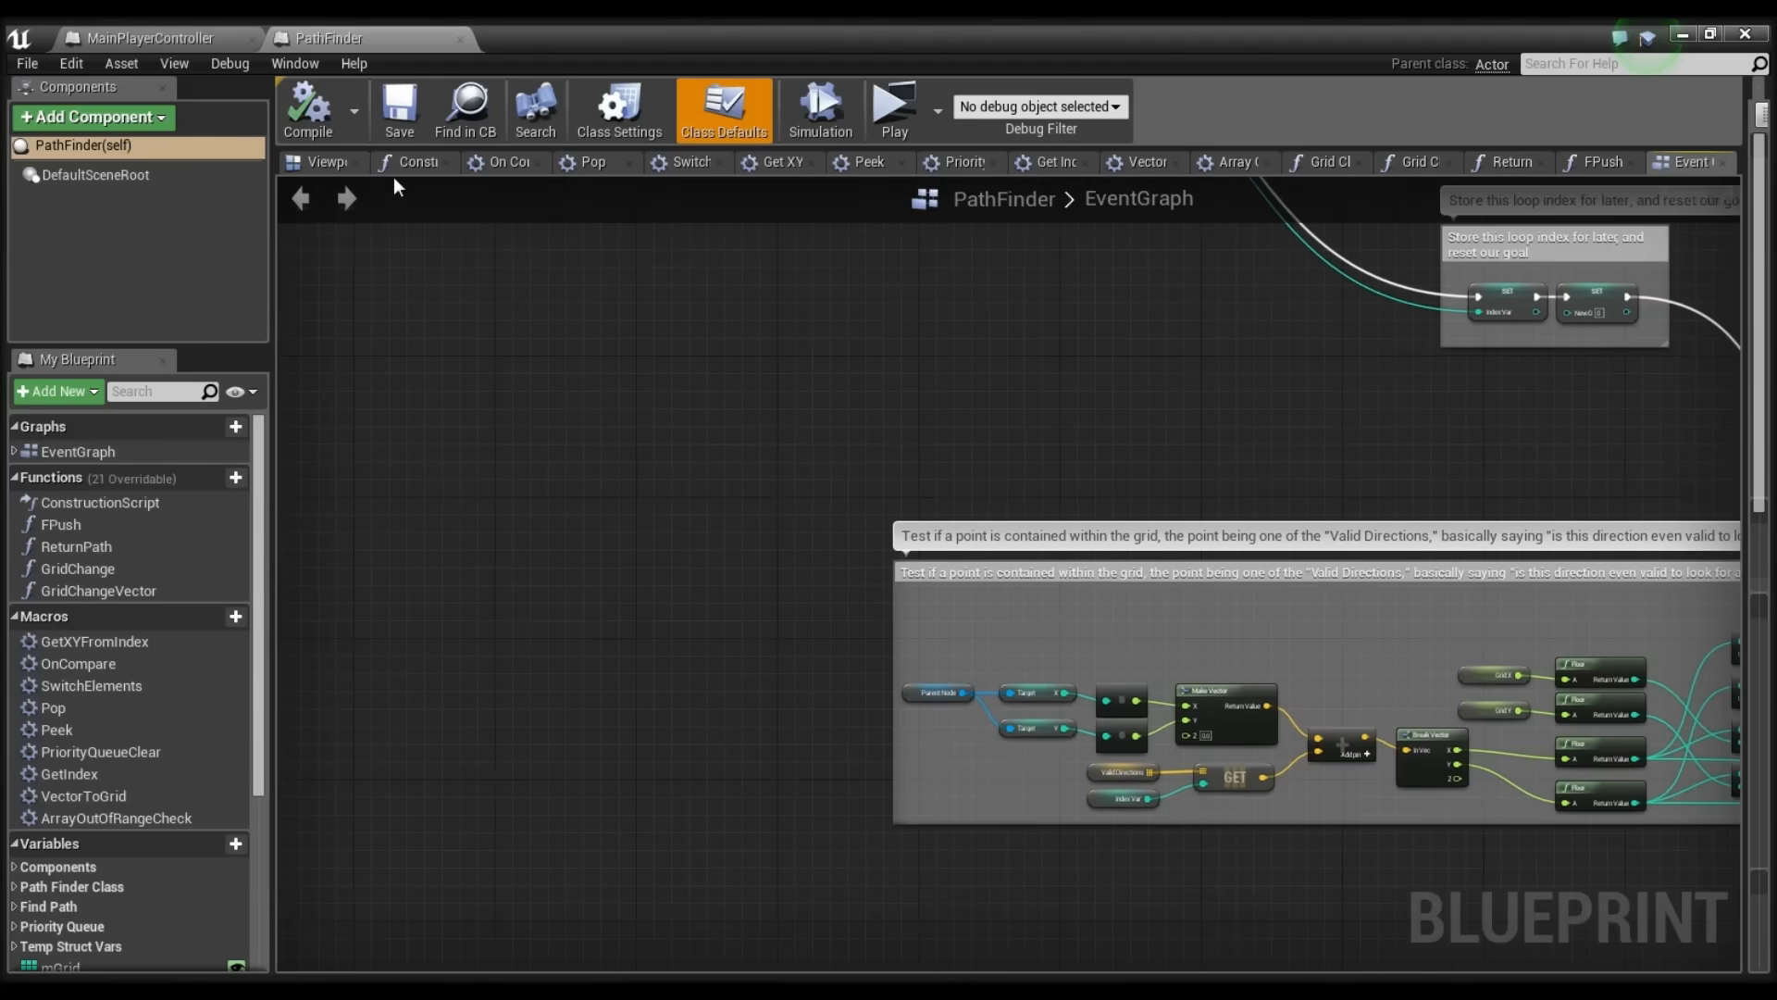
pyautogui.scroll(-3)
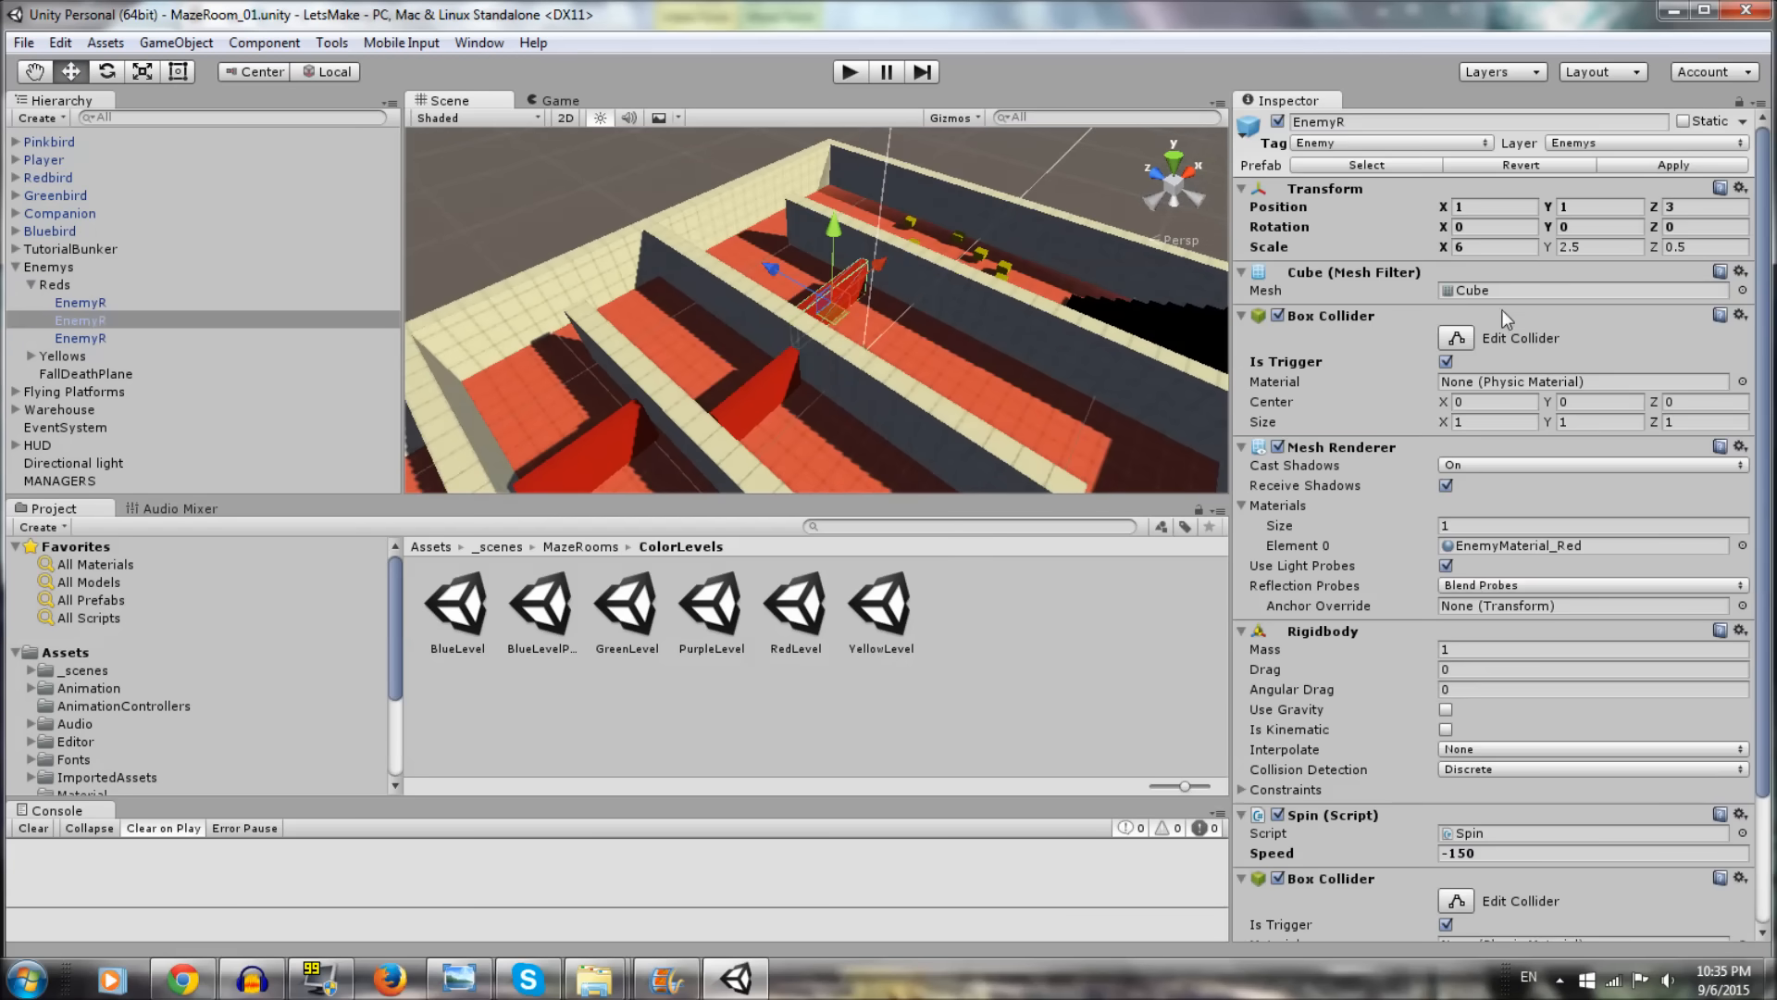
# Step: Review EnemyR's Inspector components, then enter the project's Scripts folder with its Enemies, Managers, Player and Teleporter subfolders
pyautogui.scroll(-3)
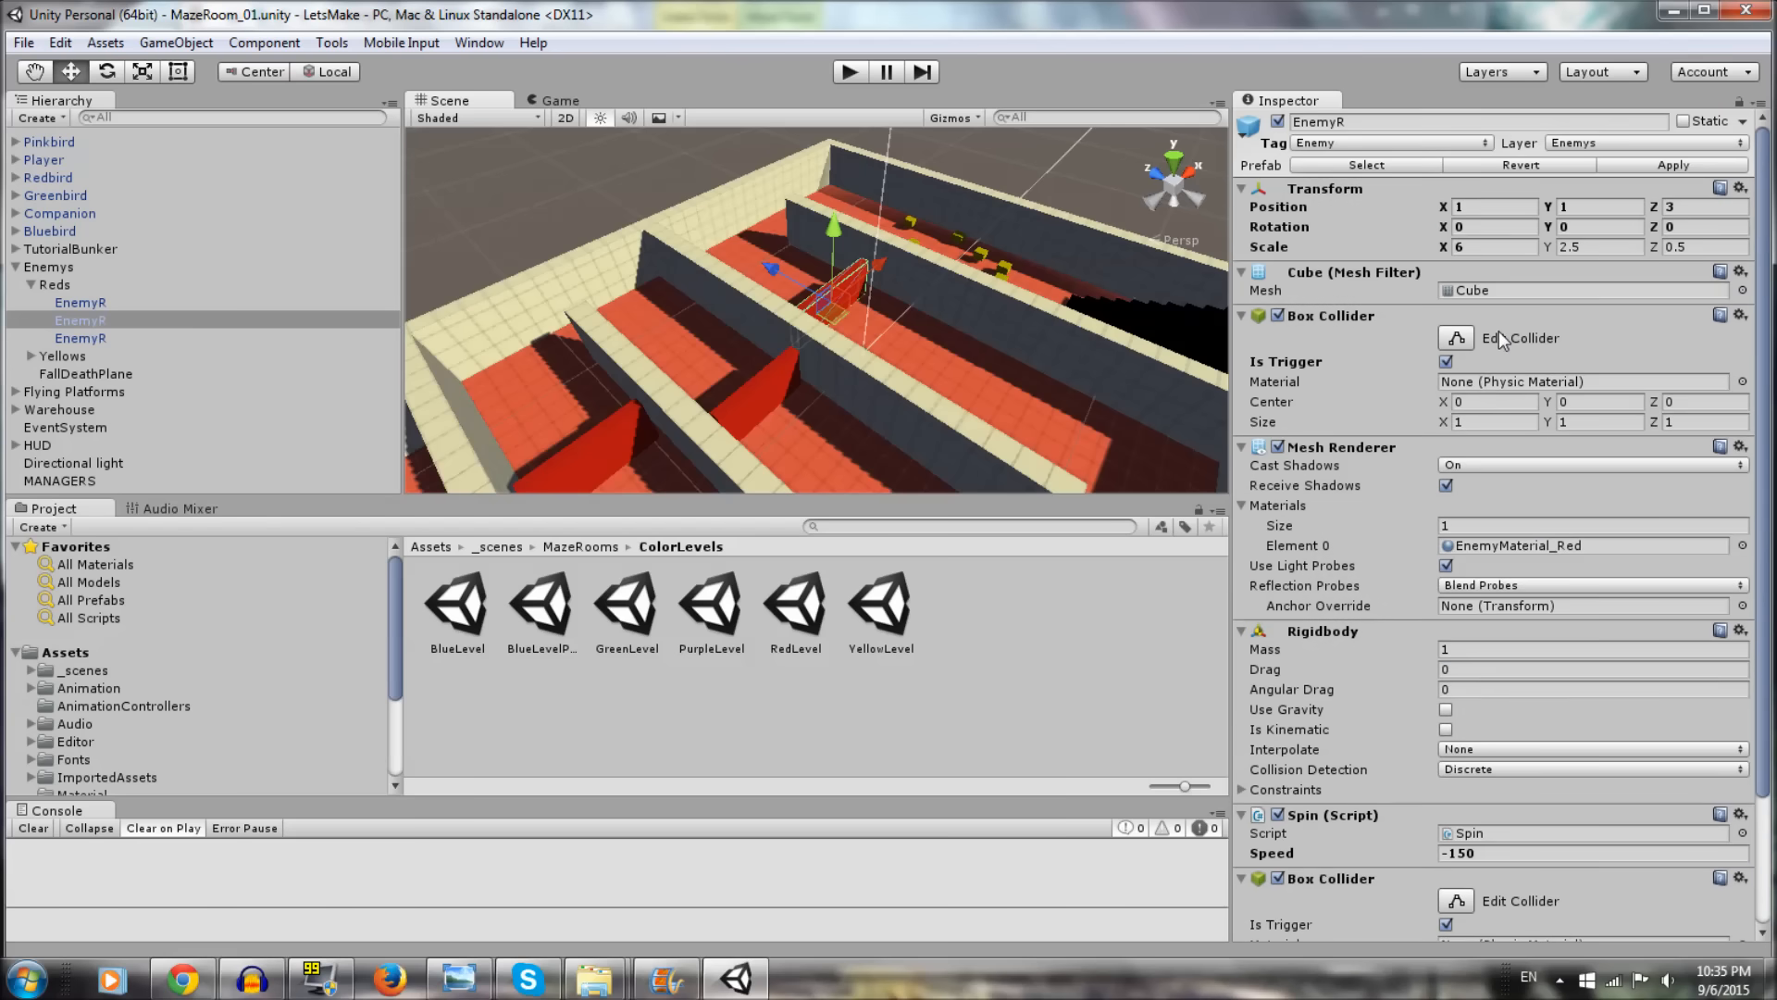
pyautogui.scroll(-3)
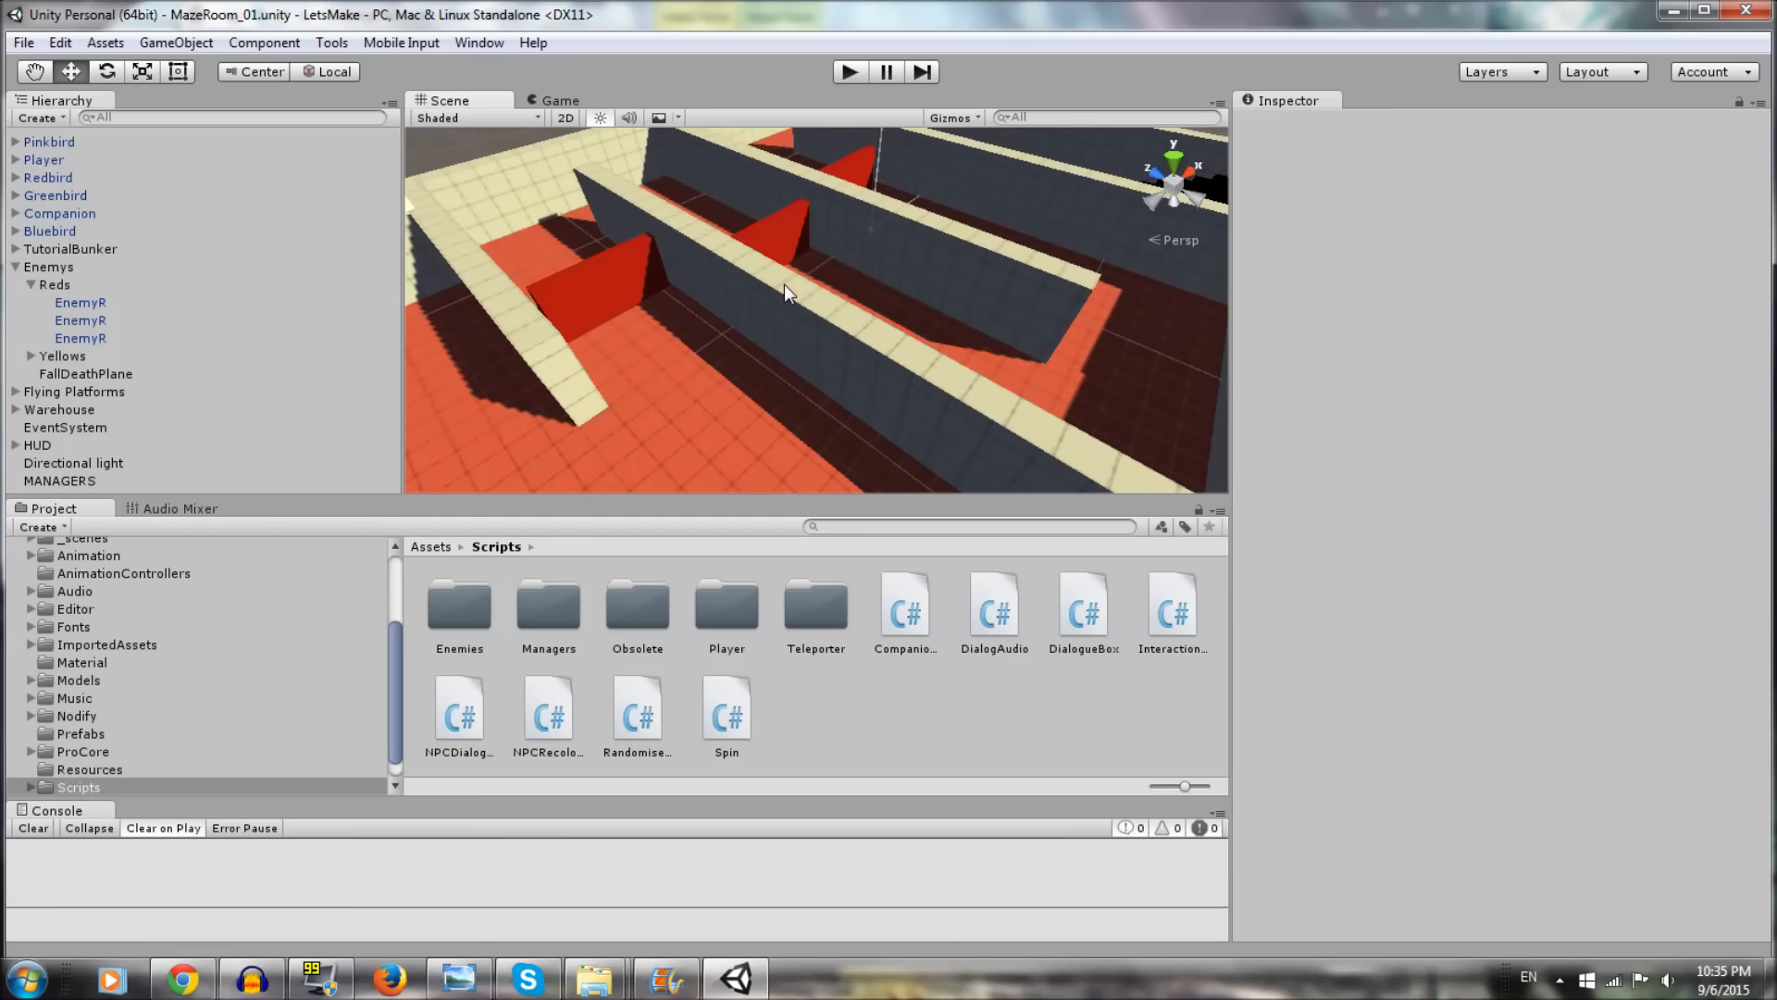
pyautogui.click(849, 71)
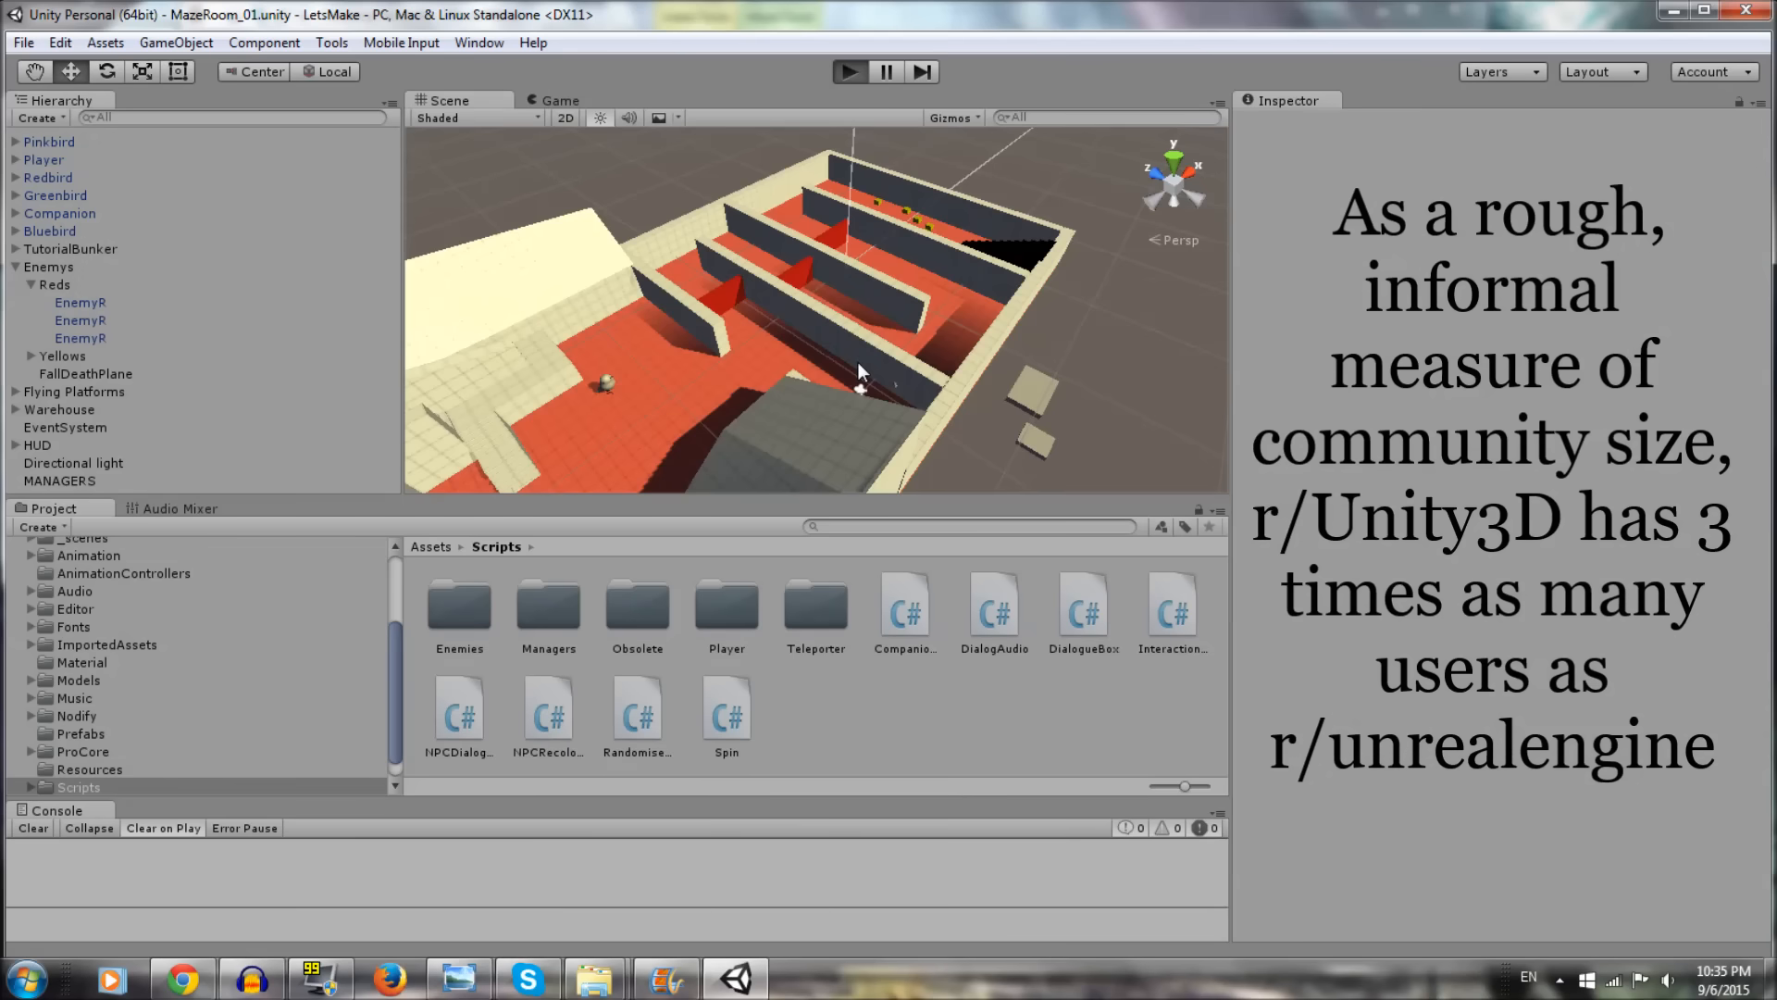
pyautogui.moveTo(858, 355)
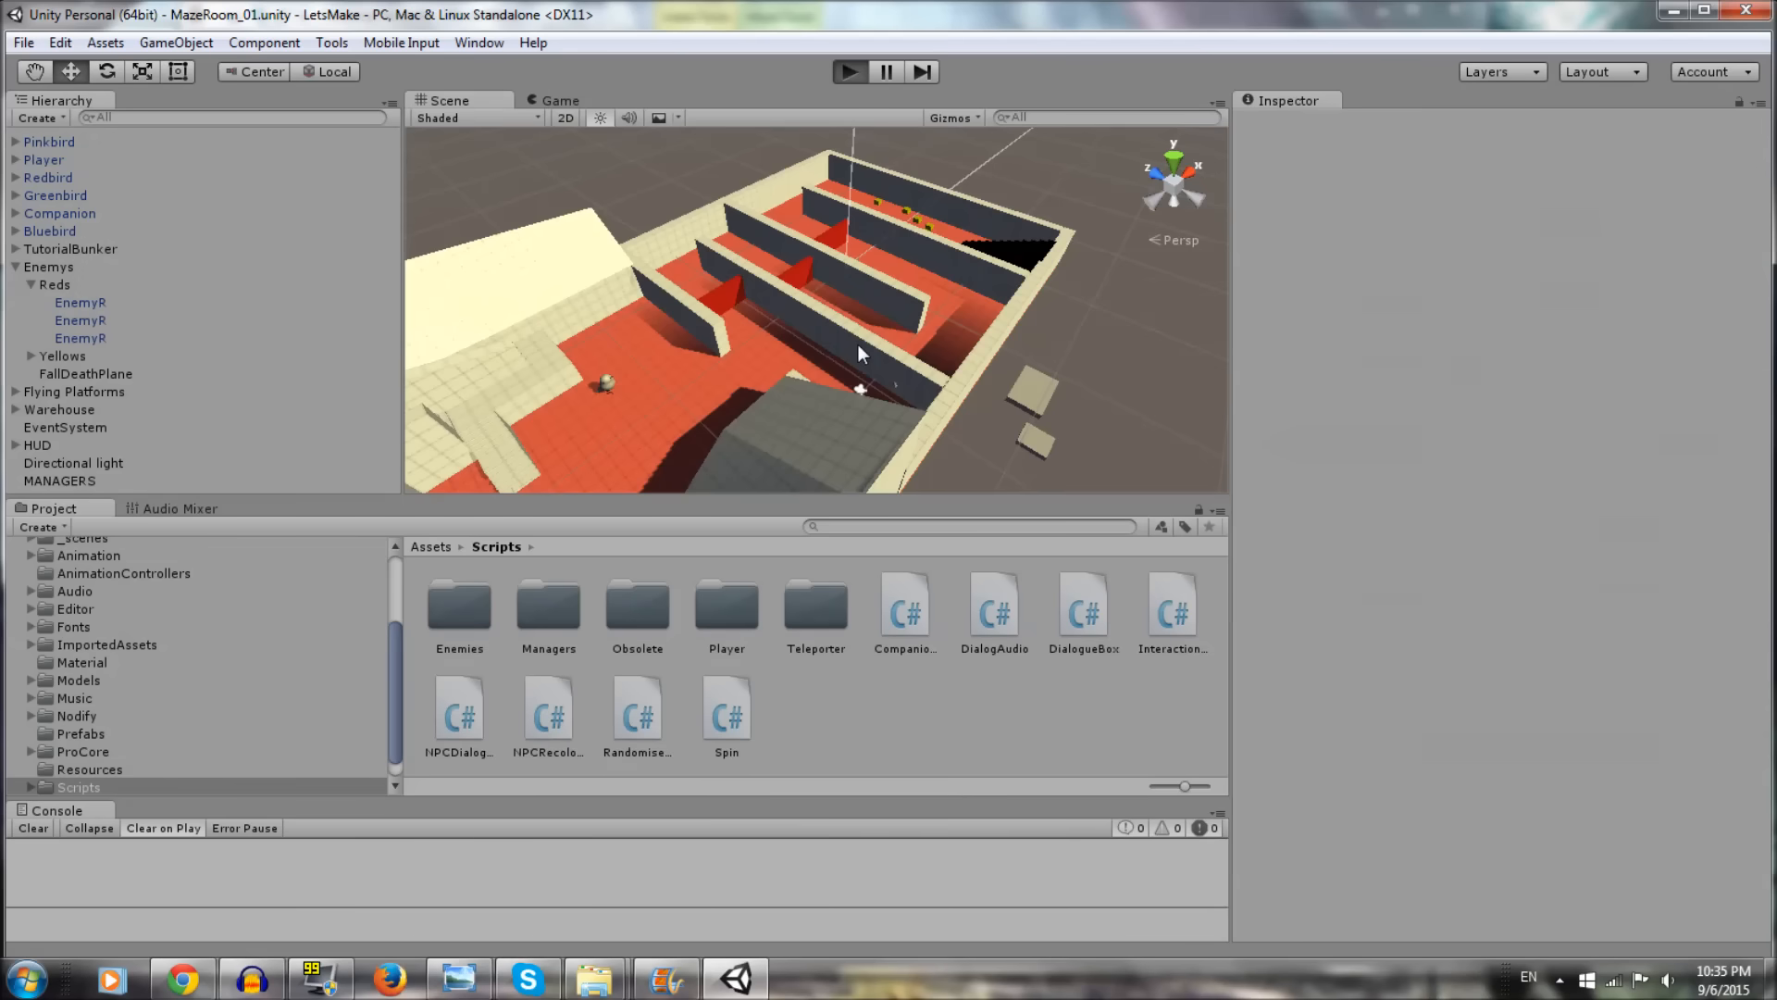
pyautogui.moveTo(651, 85)
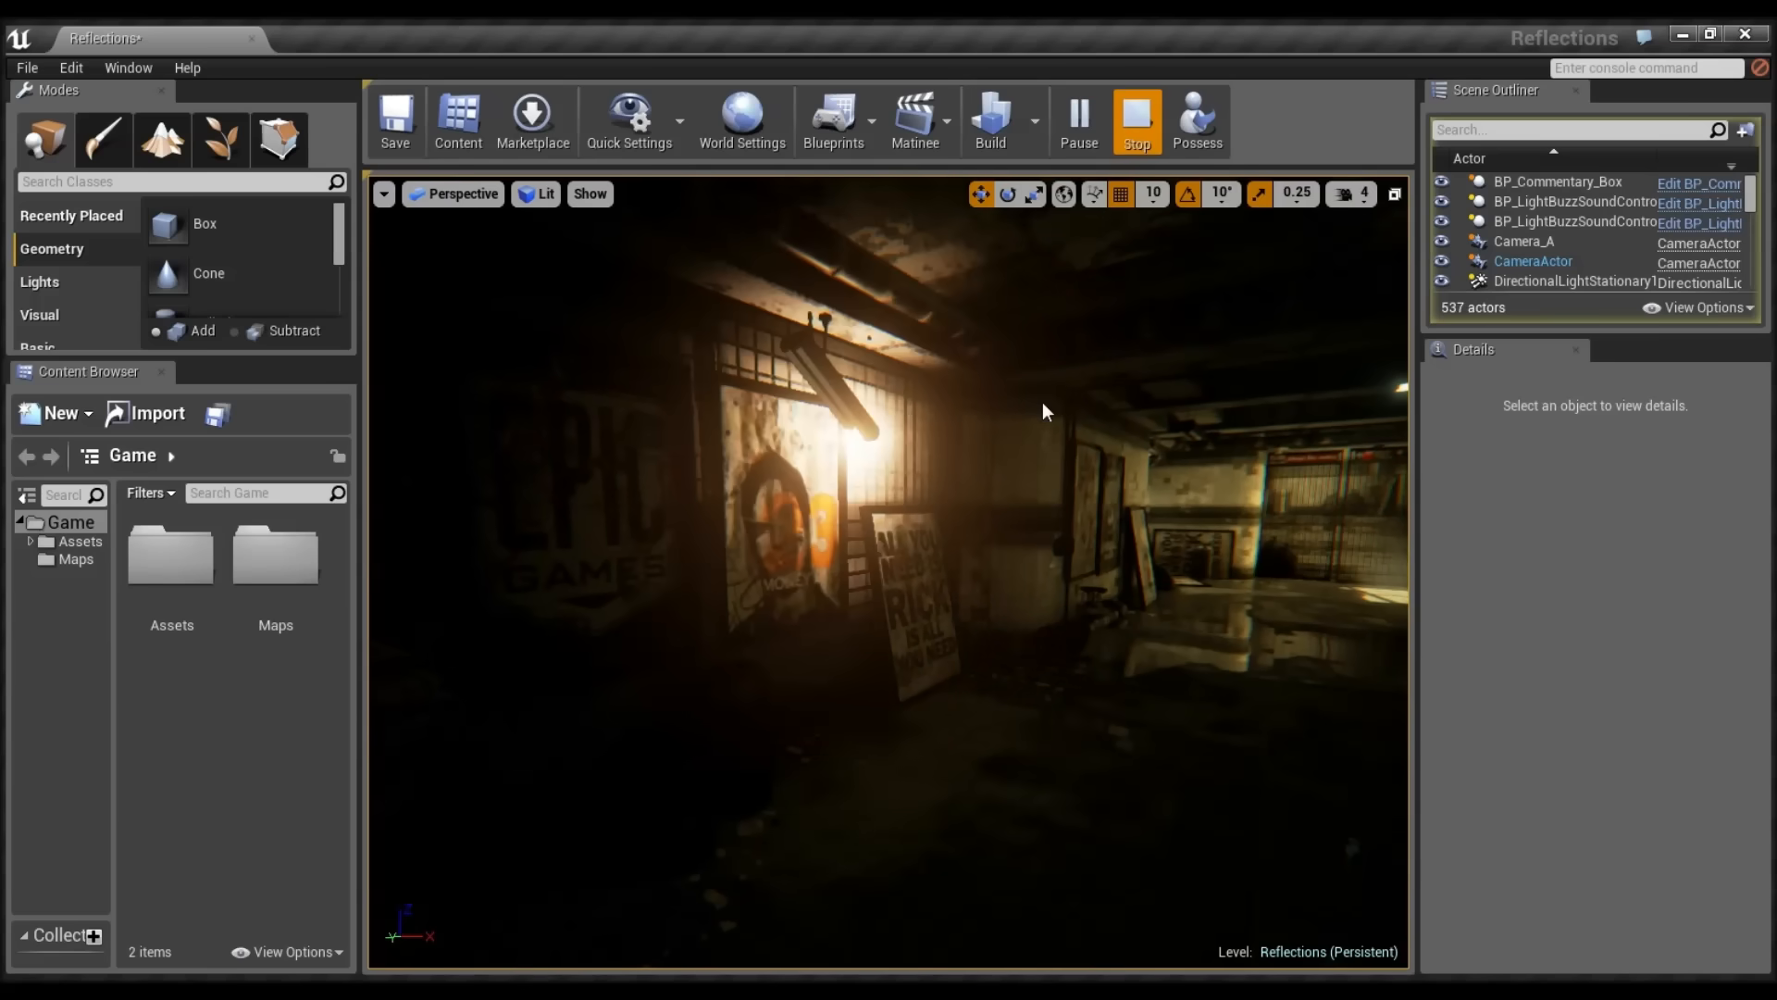
# Step: Stop Play In Editor so the Reflections level returns to editing with BP_Commentary_Box's details shown
pyautogui.click(1135, 120)
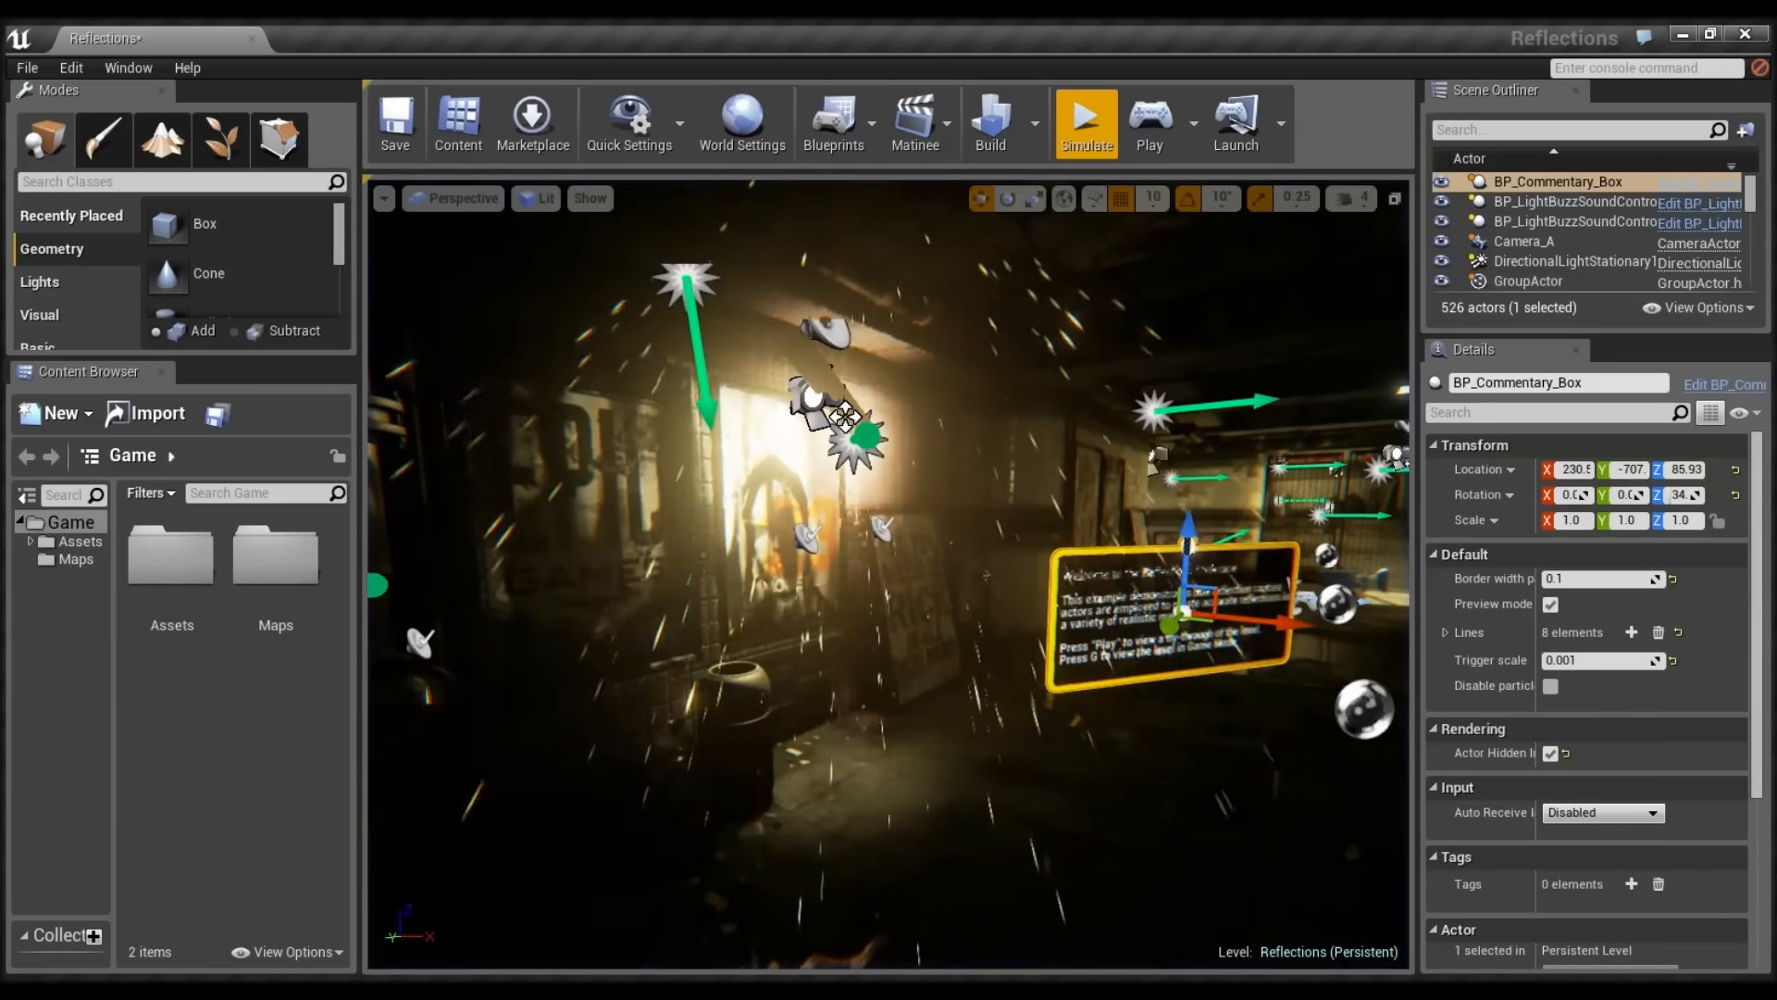